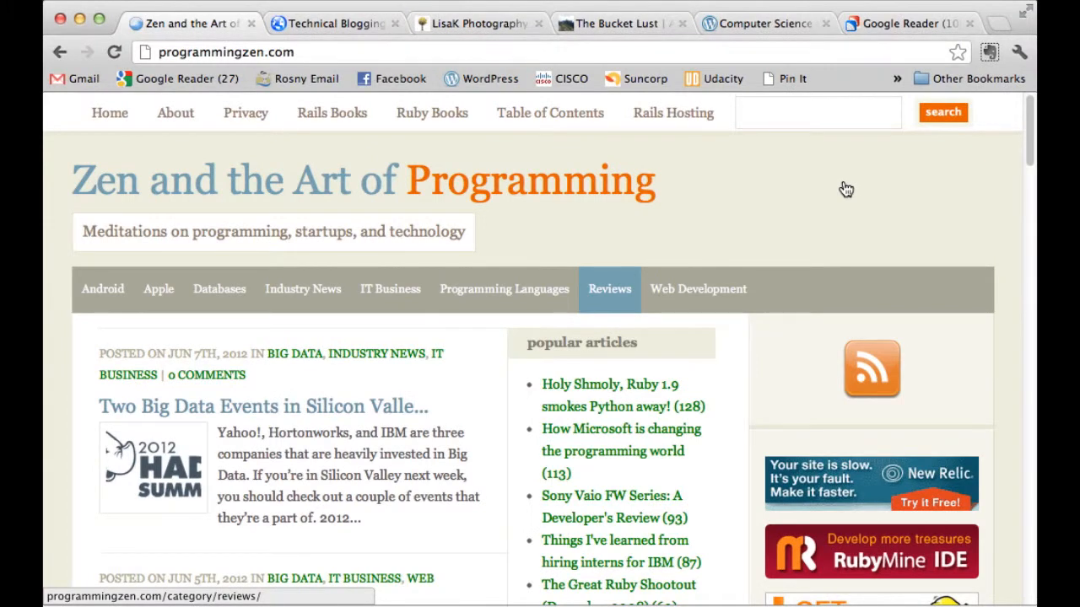
pyautogui.moveTo(776, 195)
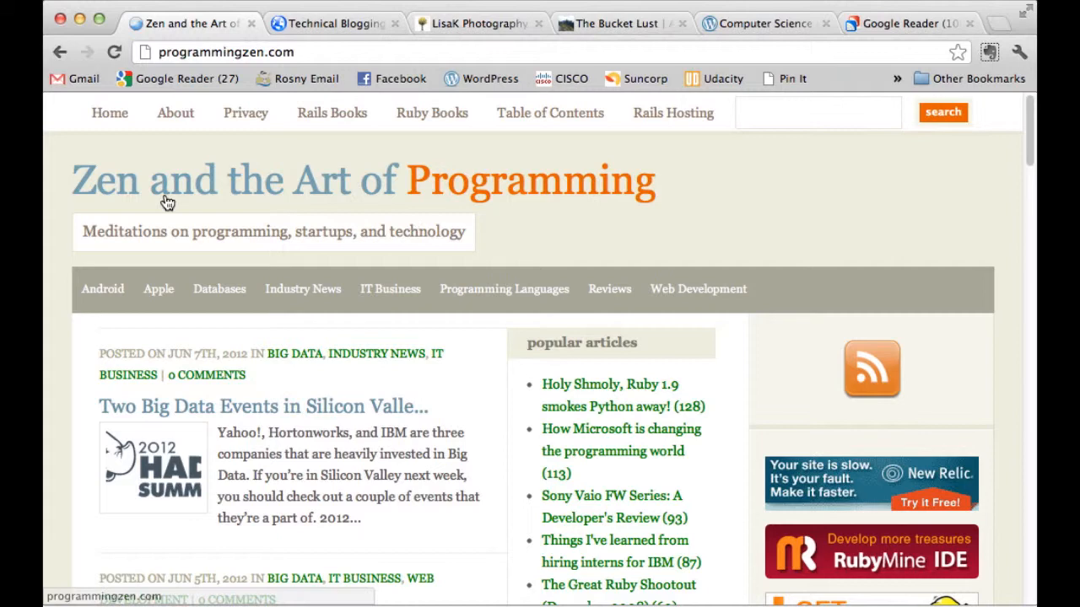
pyautogui.moveTo(594, 226)
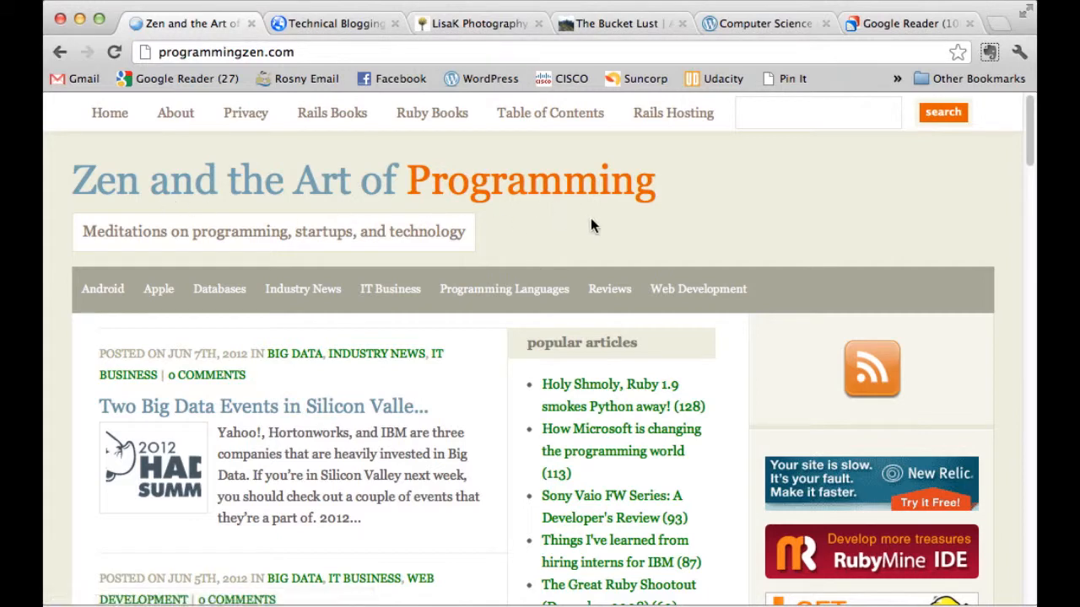
# Step: Scroll down through the posts on the currently open programming blog
pyautogui.scroll(-3)
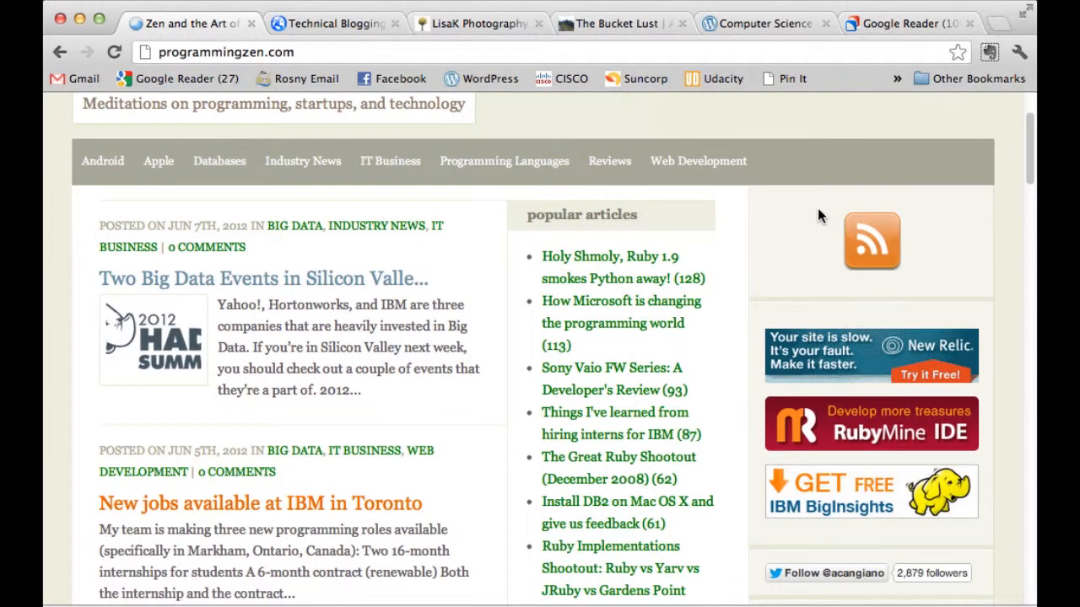
pyautogui.scroll(-3)
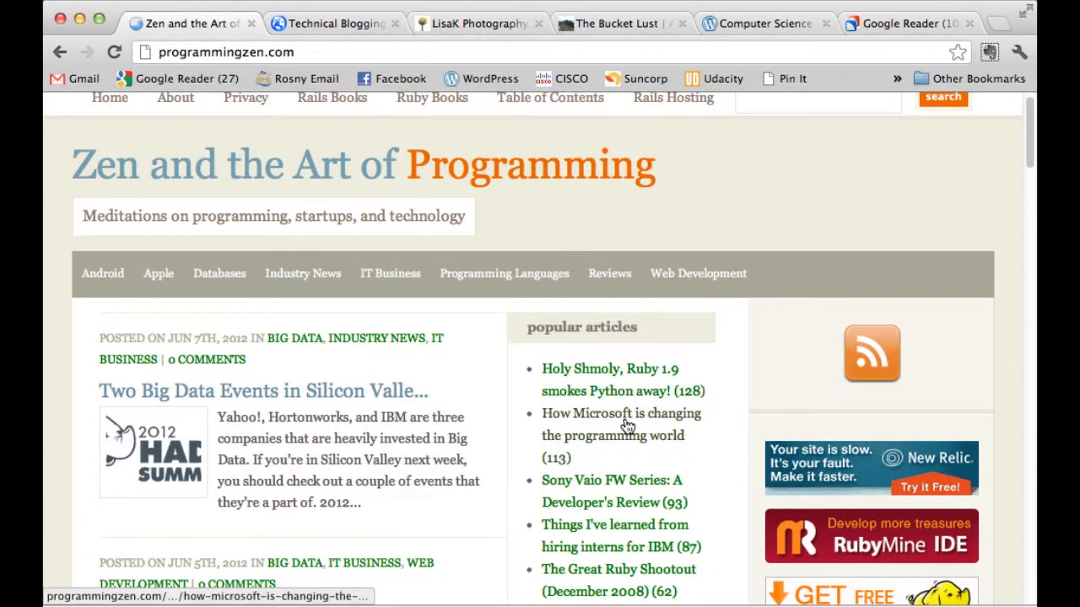
pyautogui.scroll(-3)
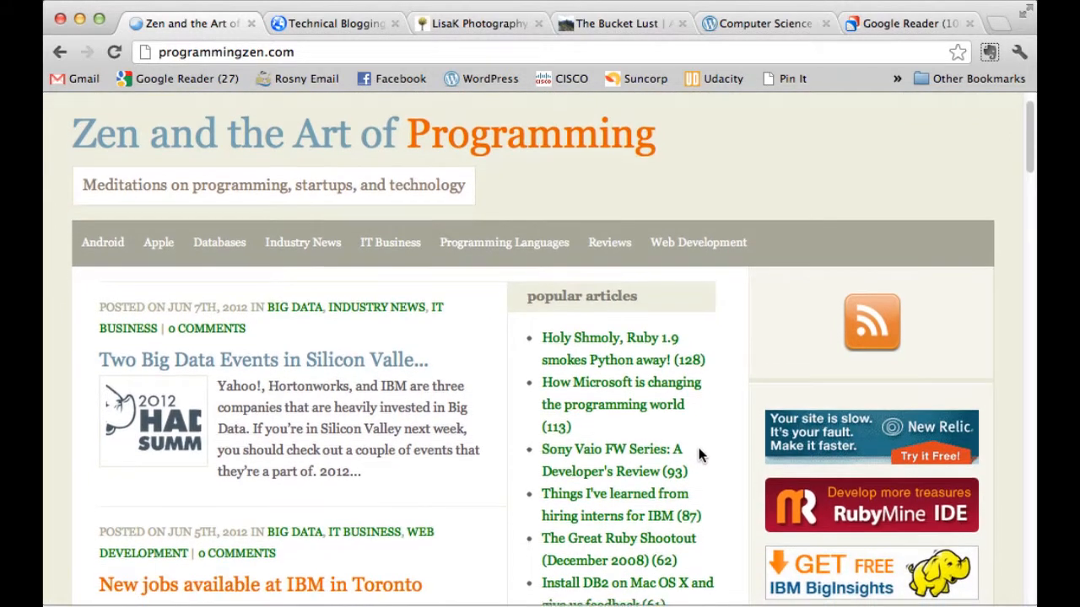
pyautogui.scroll(-3)
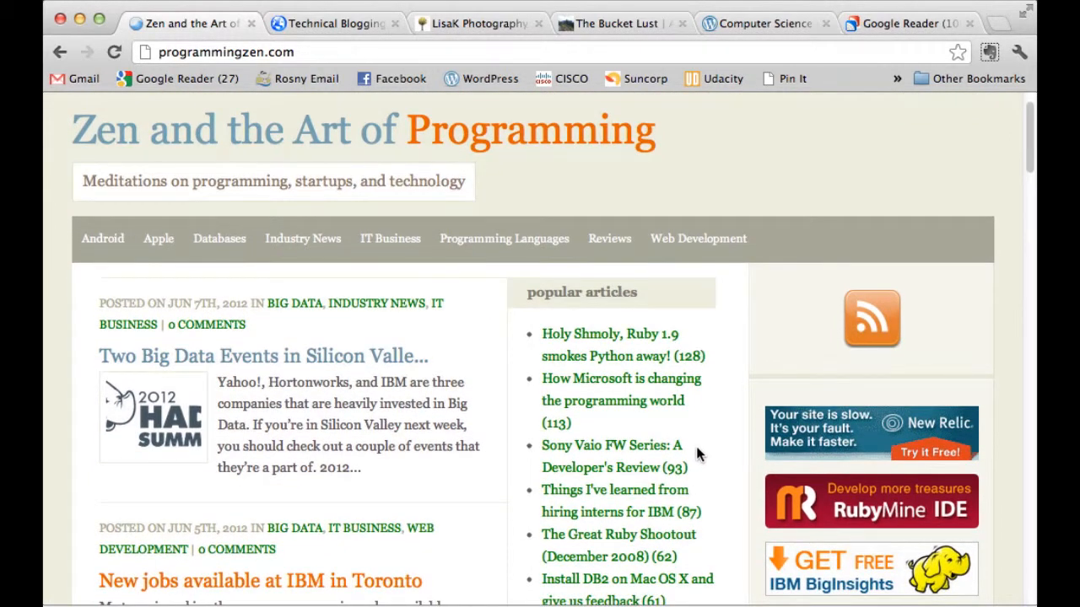
pyautogui.scroll(-3)
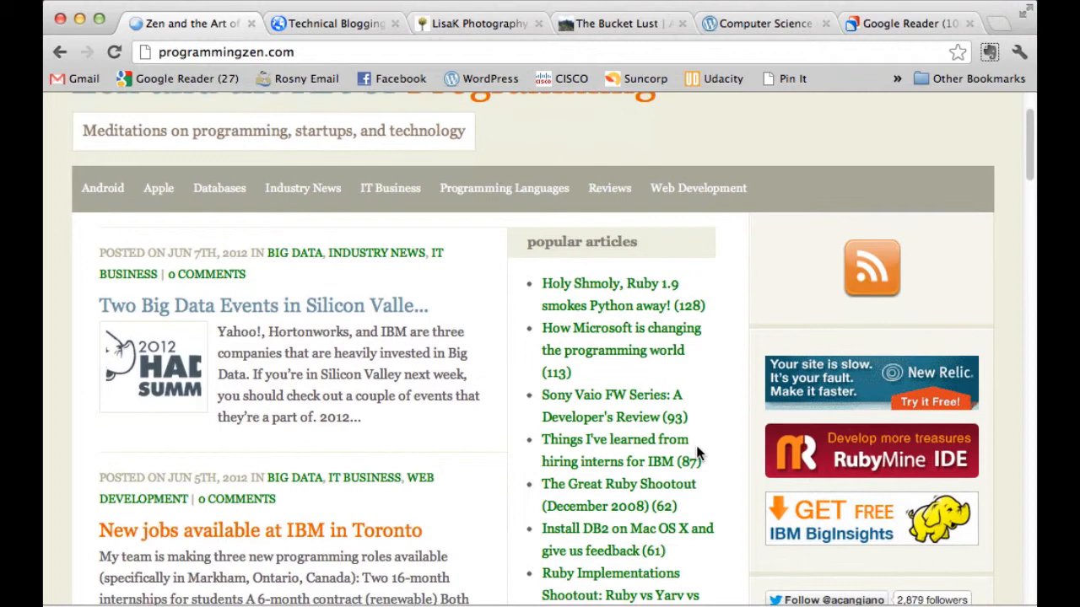
pyautogui.moveTo(159, 189)
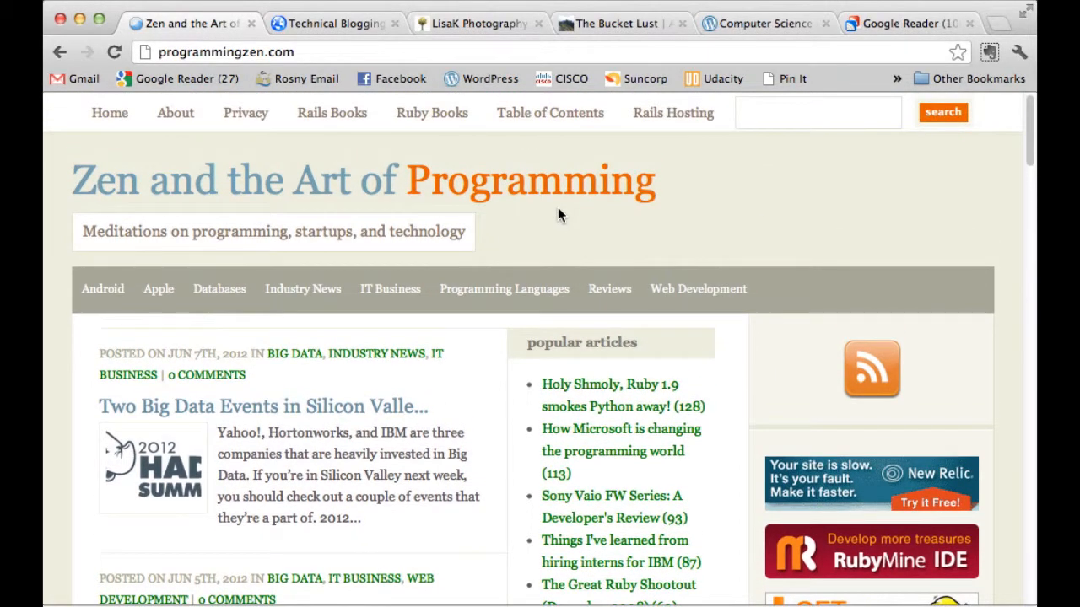
pyautogui.moveTo(570, 209)
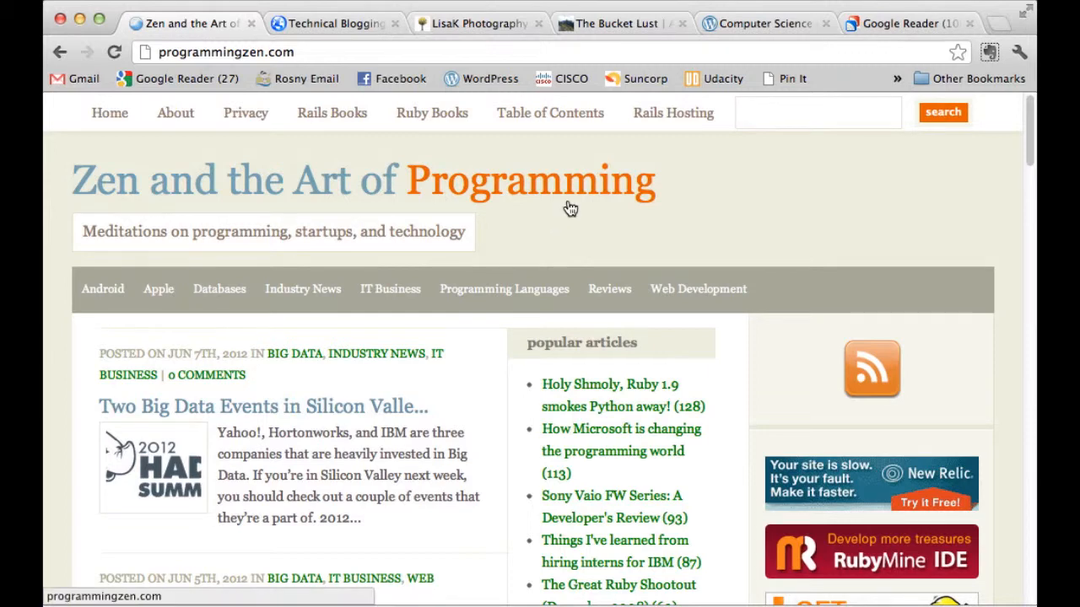
pyautogui.moveTo(624, 233)
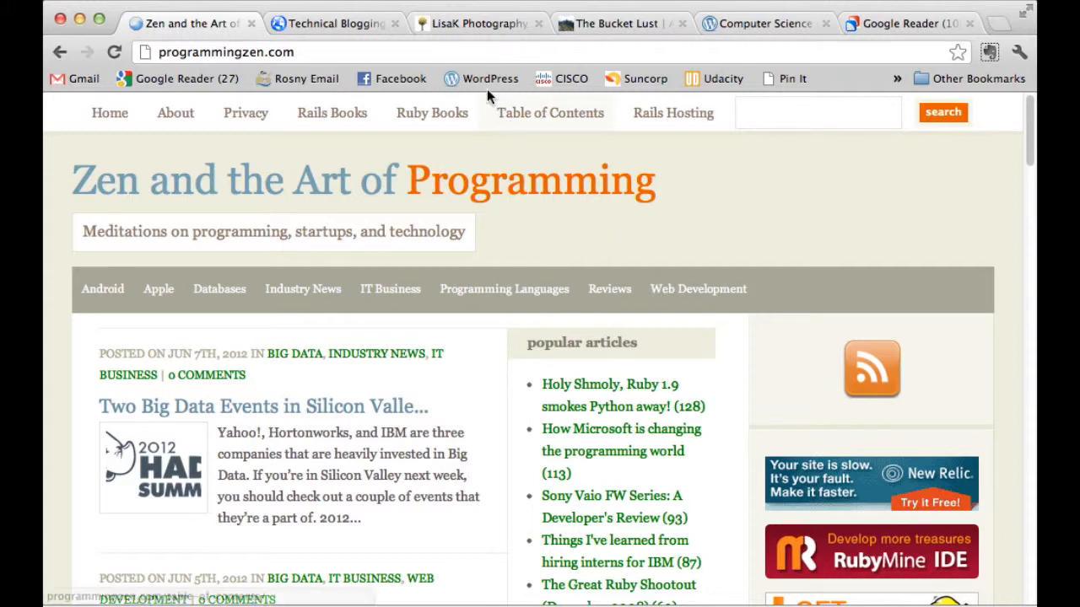
# Step: Browse the Technical Blogging blog's latest posts, briefly revisit the programming blog, and return
pyautogui.click(334, 23)
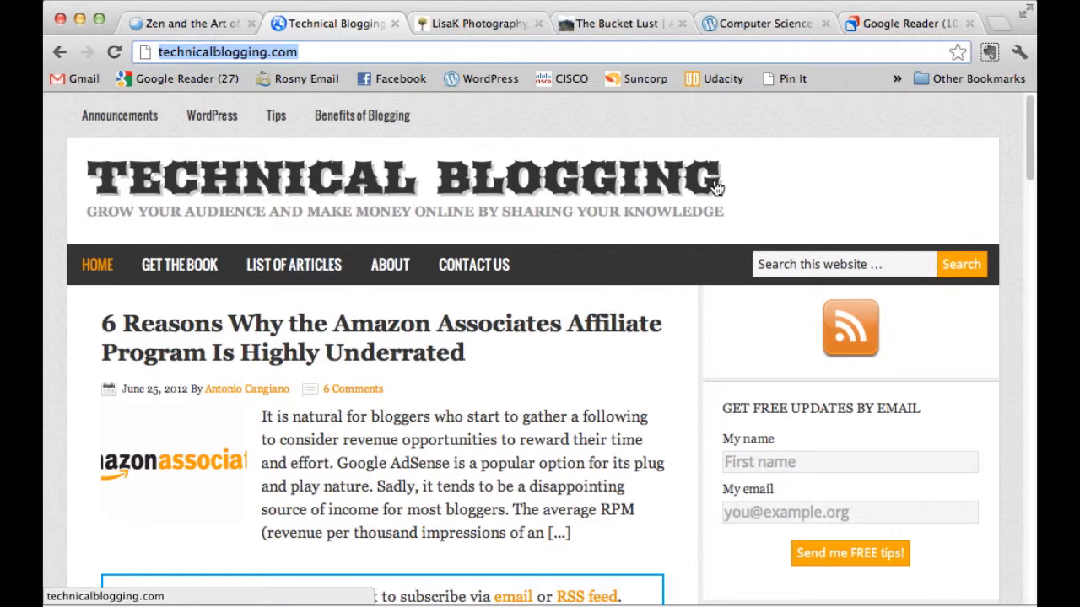
pyautogui.scroll(-3)
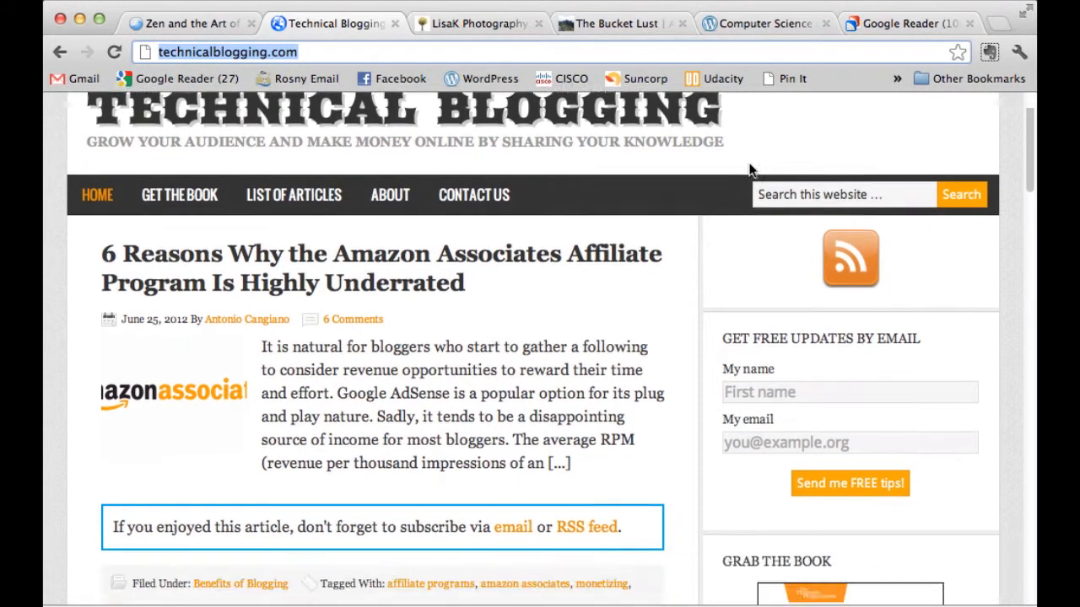
pyautogui.scroll(-3)
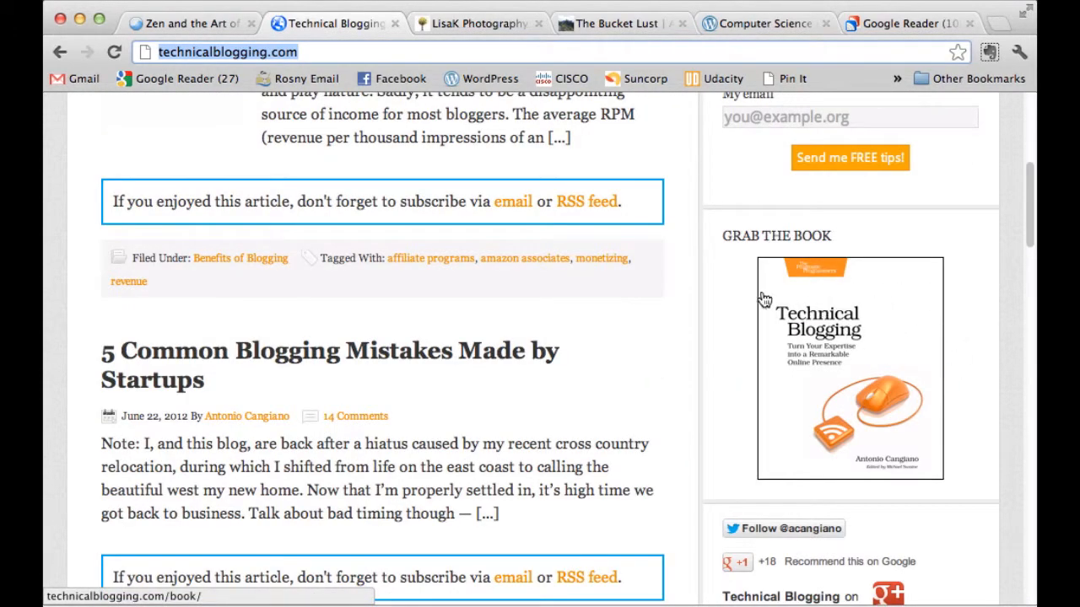
pyautogui.scroll(-3)
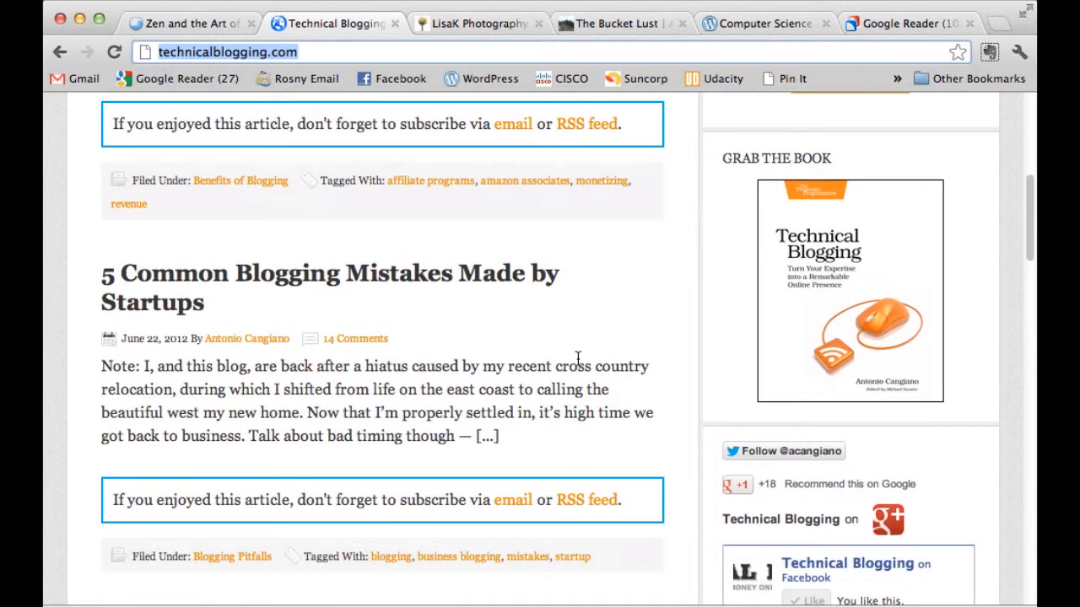
pyautogui.scroll(-3)
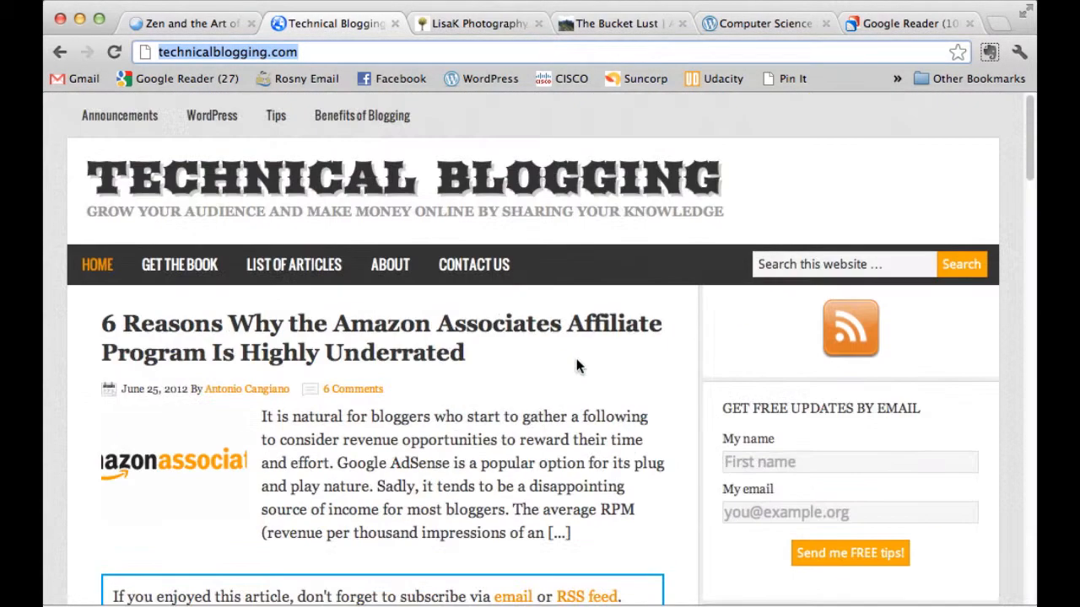
pyautogui.moveTo(300, 188)
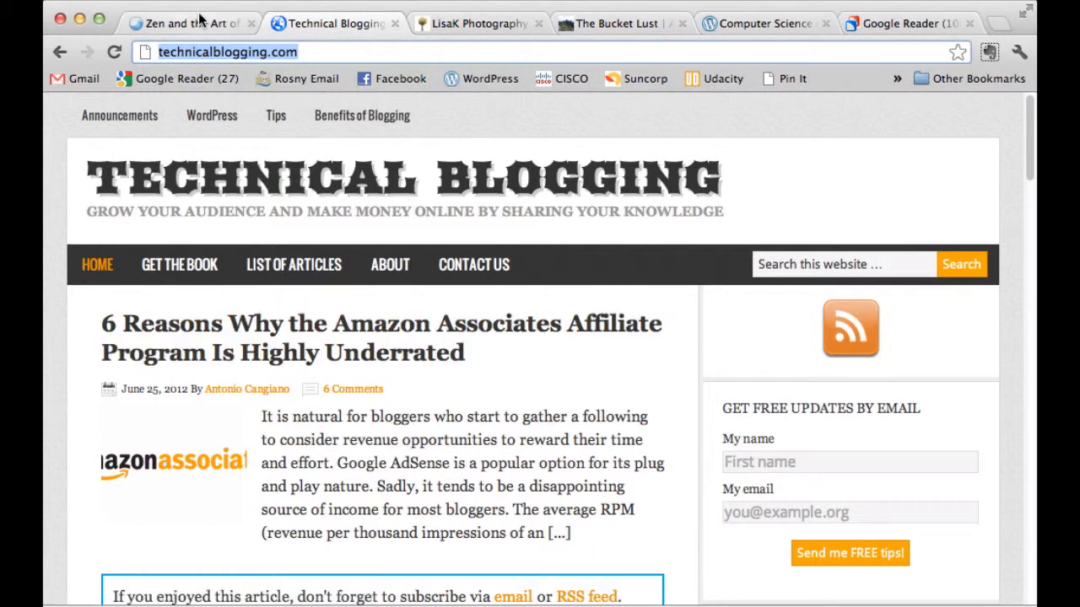
pyautogui.click(186, 24)
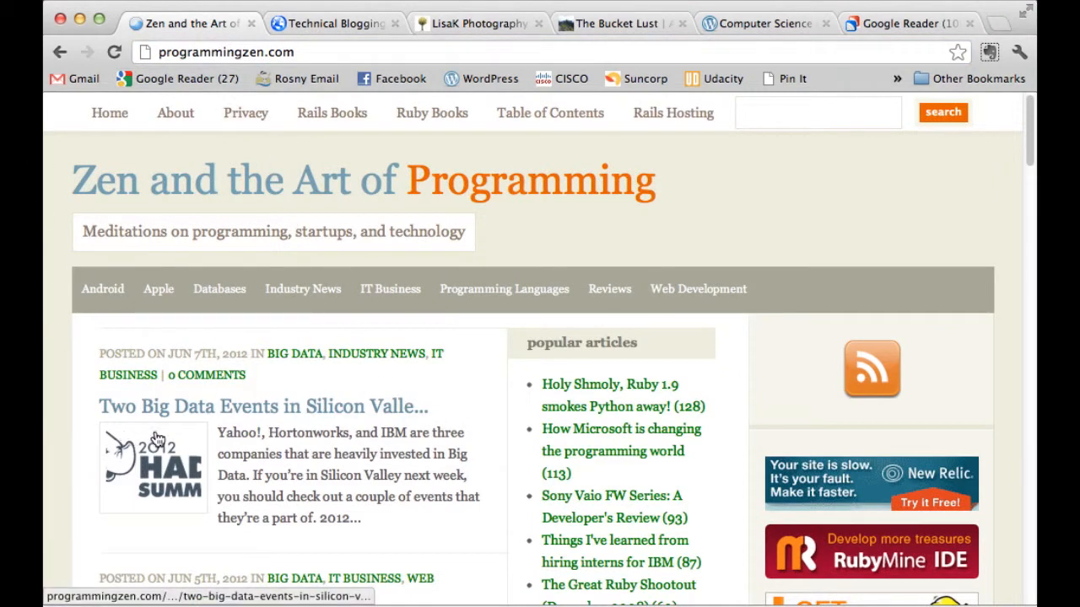
pyautogui.click(334, 23)
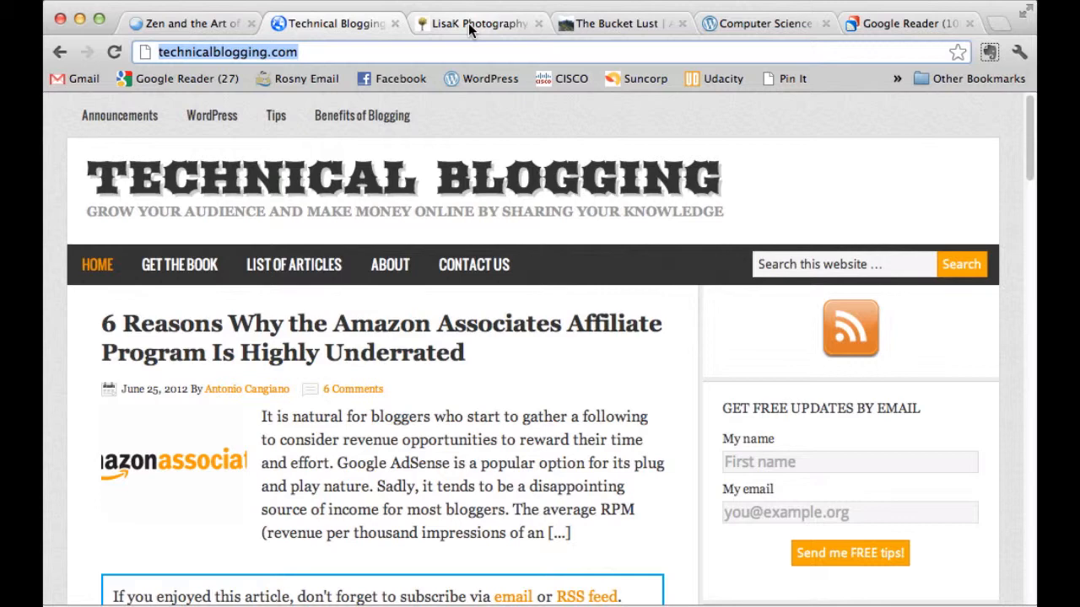
# Step: View the Lisa K Photography blog's Snuggle post and its baby photo
pyautogui.click(480, 24)
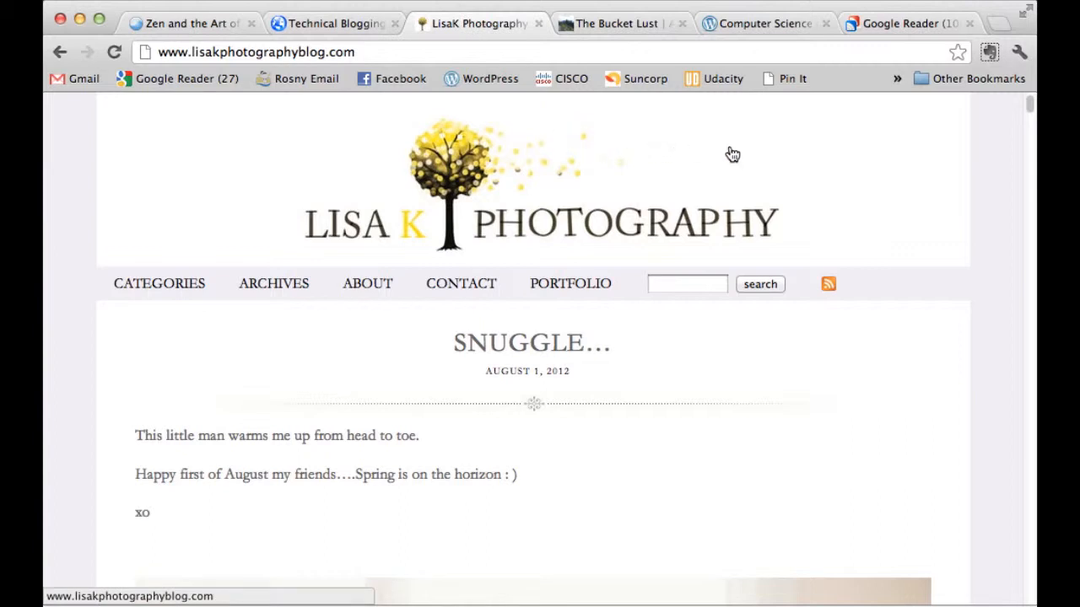
pyautogui.moveTo(712, 418)
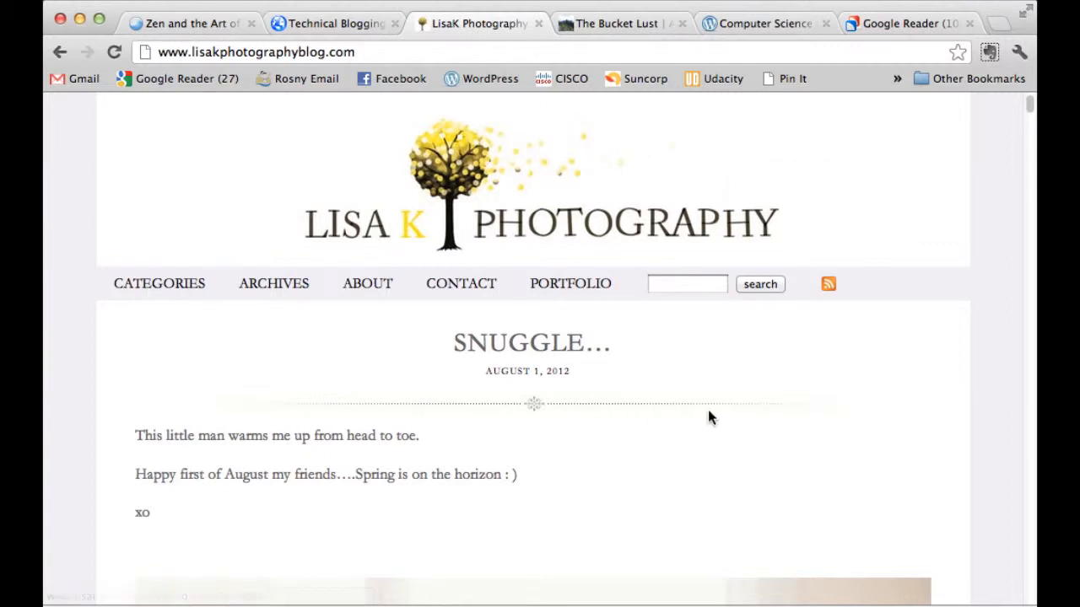
pyautogui.scroll(-3)
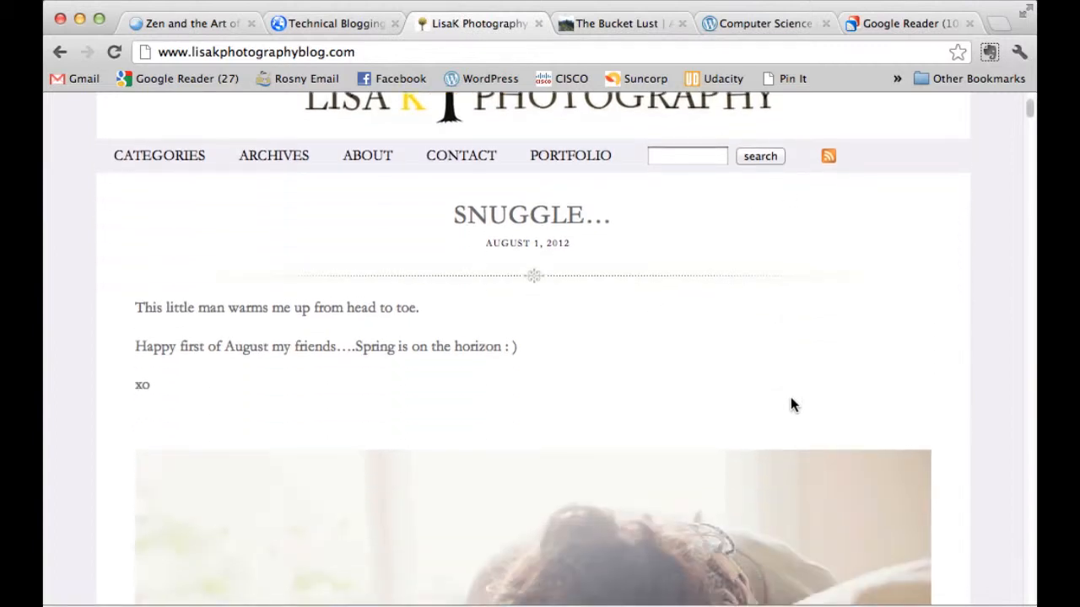
pyautogui.scroll(-3)
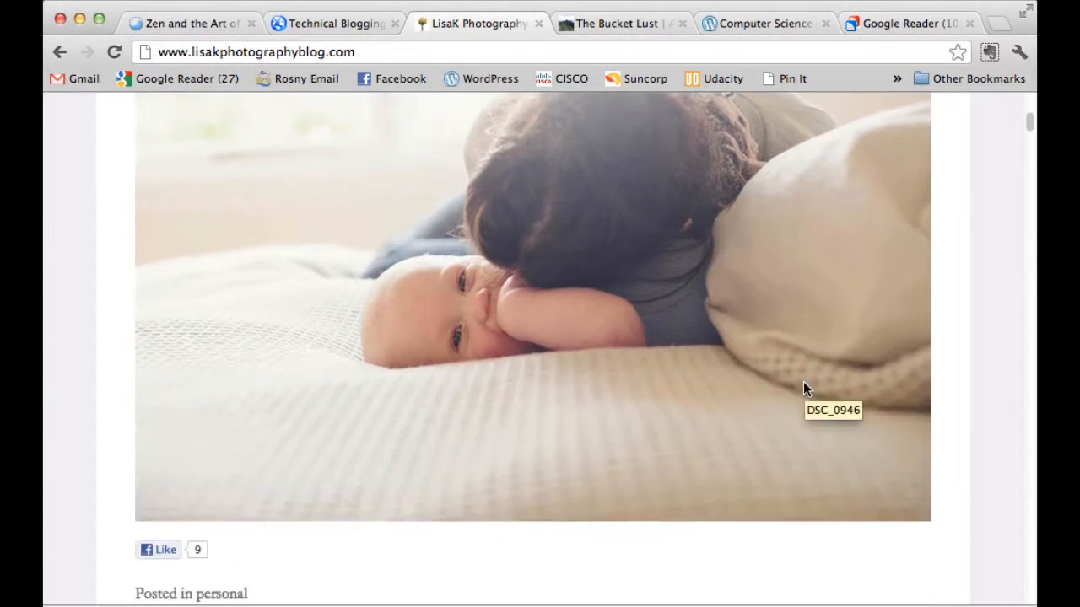
pyautogui.moveTo(760, 385)
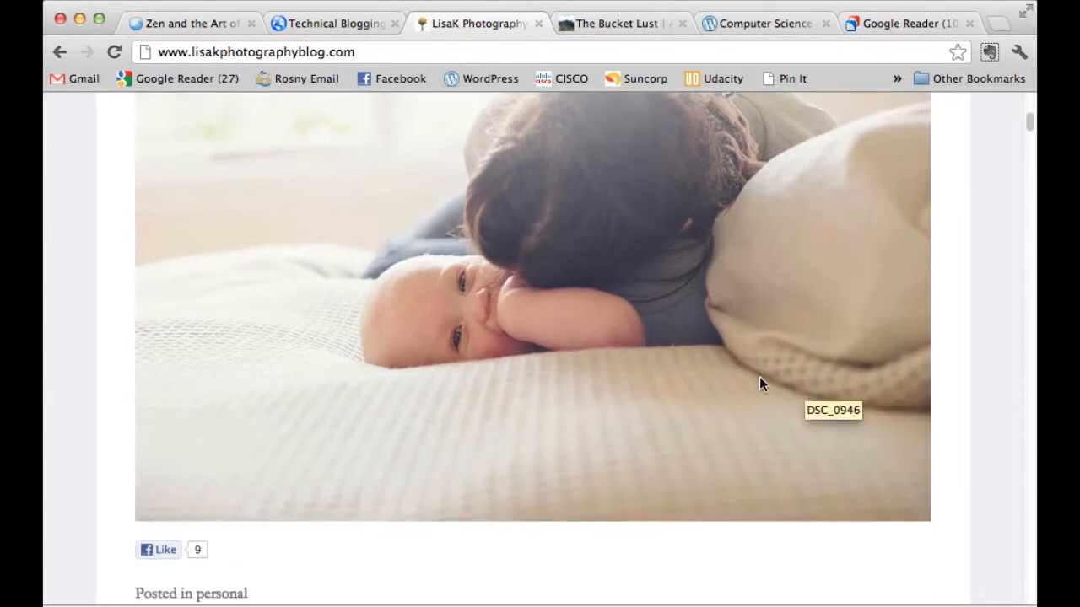
pyautogui.scroll(-3)
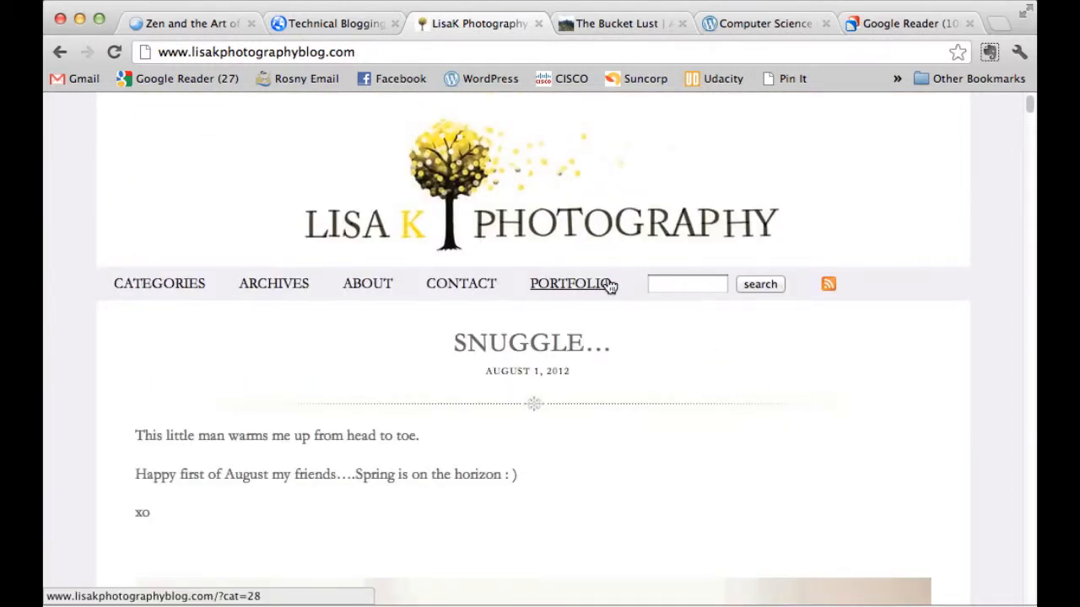
pyautogui.click(159, 284)
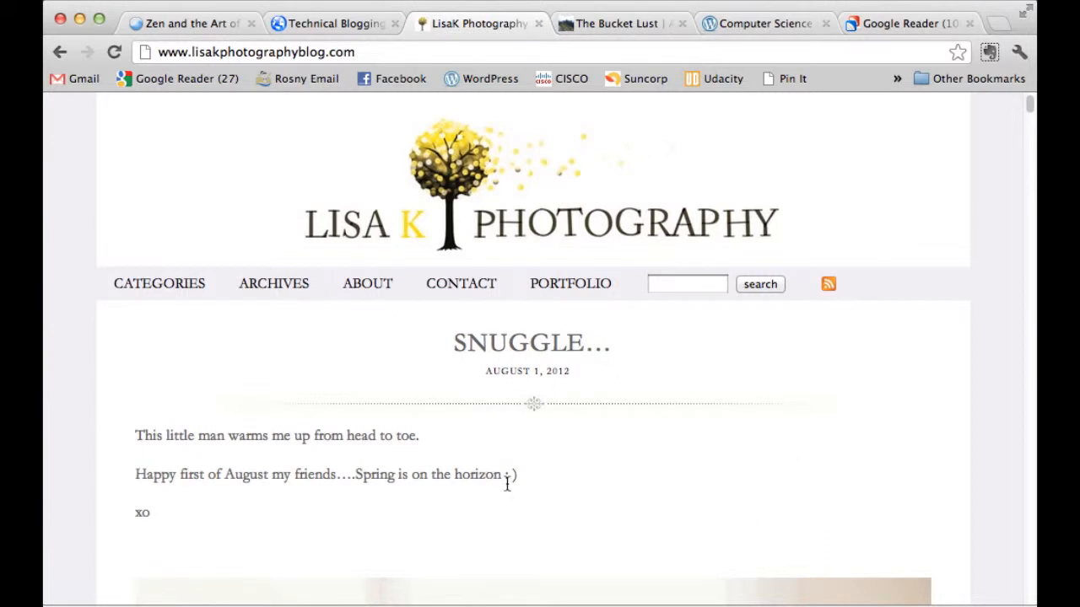
pyautogui.moveTo(526, 486)
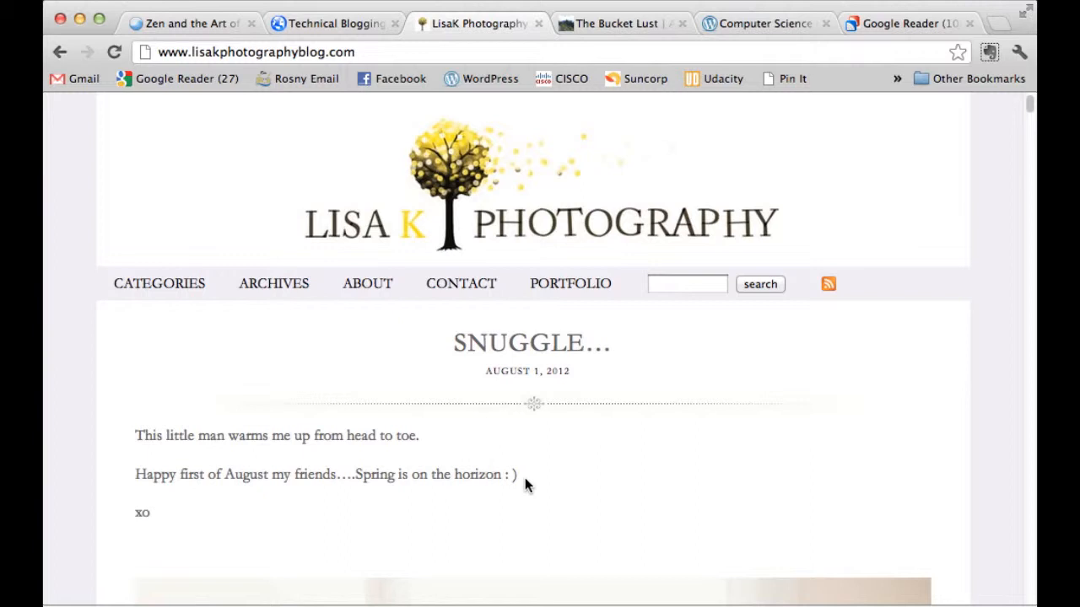
pyautogui.moveTo(688, 385)
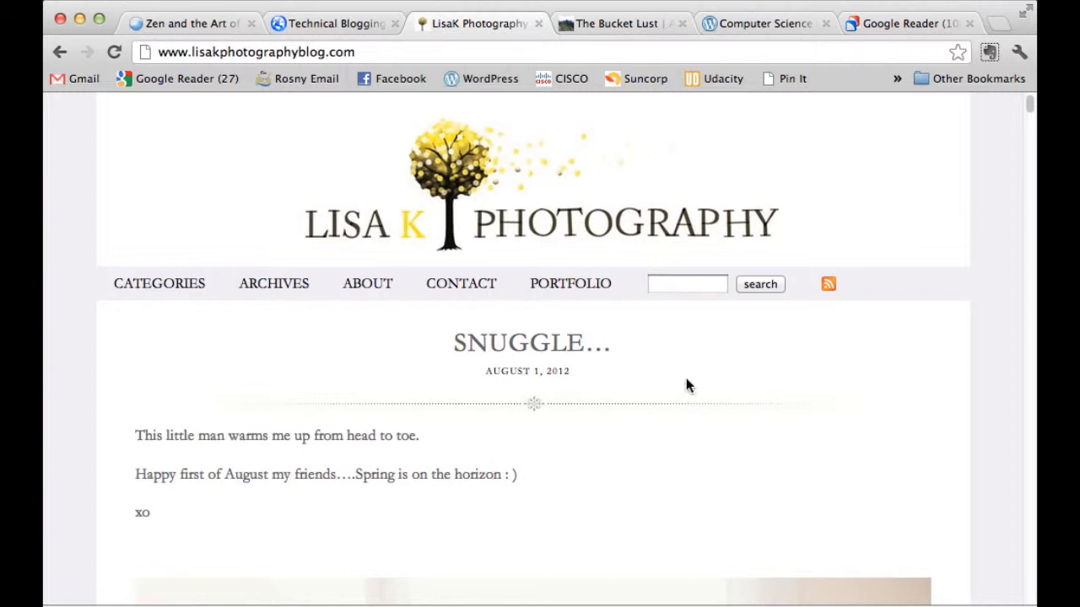
pyautogui.moveTo(683, 387)
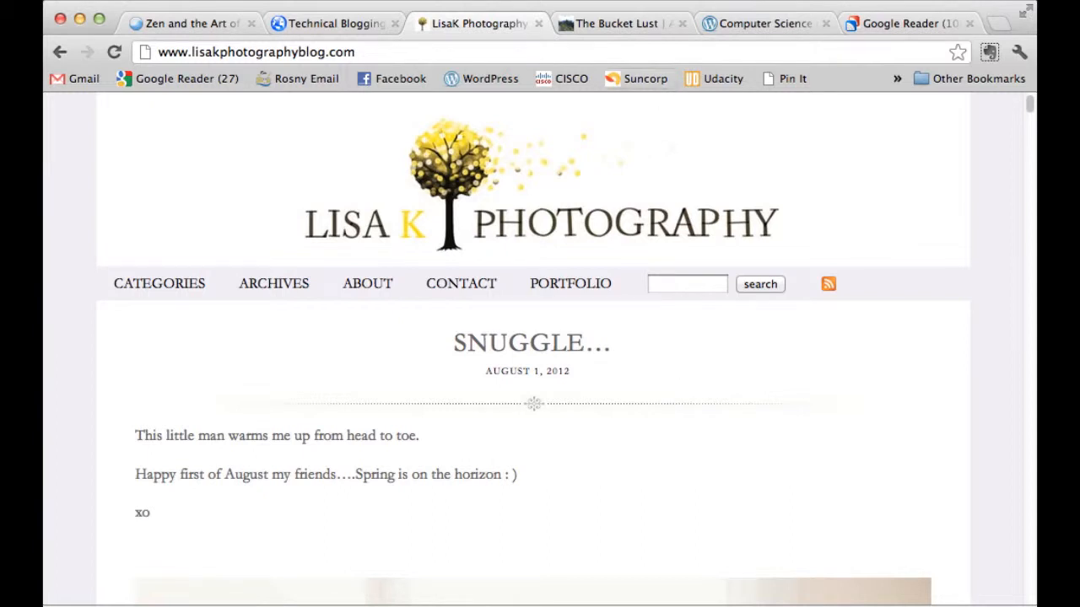
# Step: Read Hilary Lust's Bucket Lust travel journal post about Olivenca and its recent posts sidebar
pyautogui.click(621, 24)
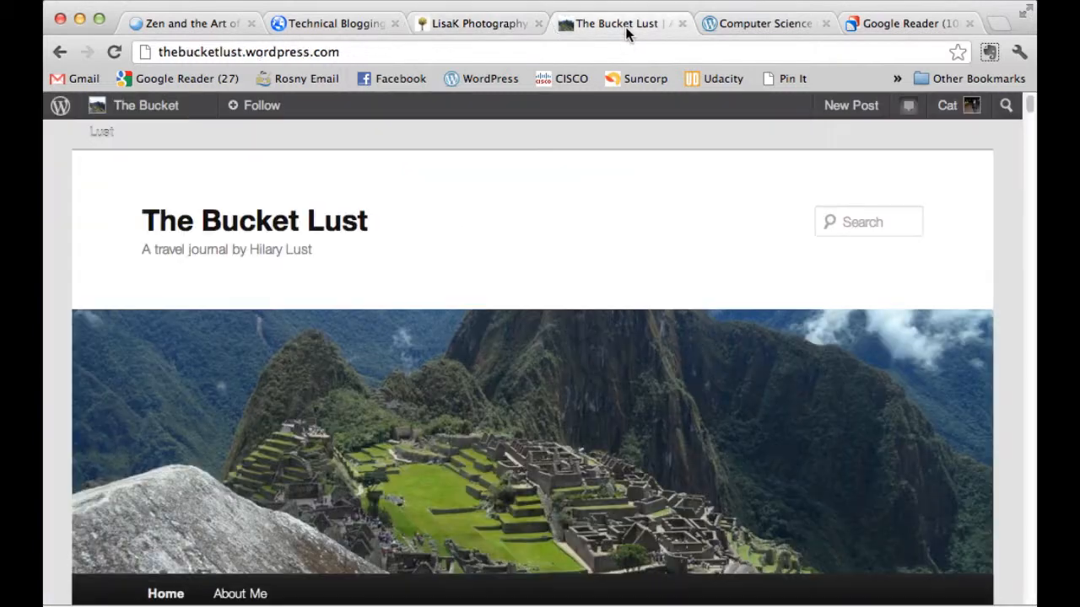
pyautogui.moveTo(117, 242)
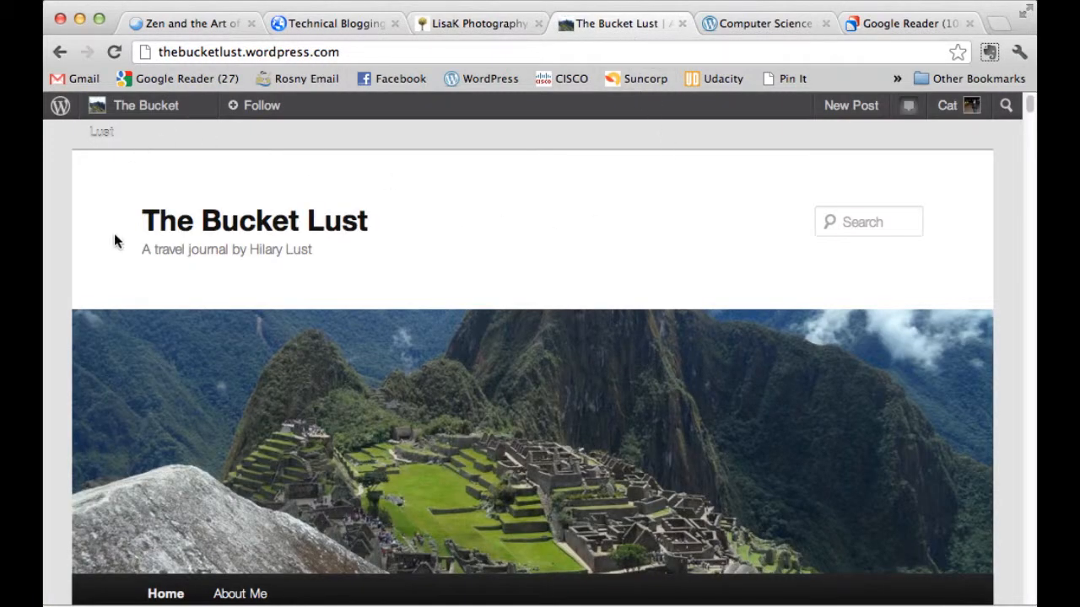
pyautogui.moveTo(635, 246)
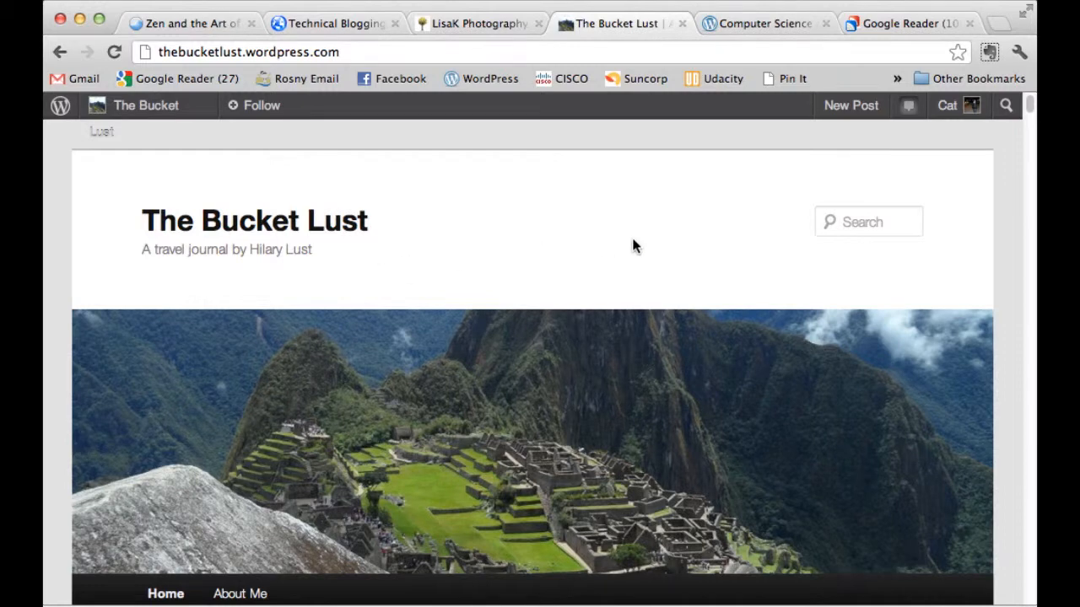
pyautogui.moveTo(675, 263)
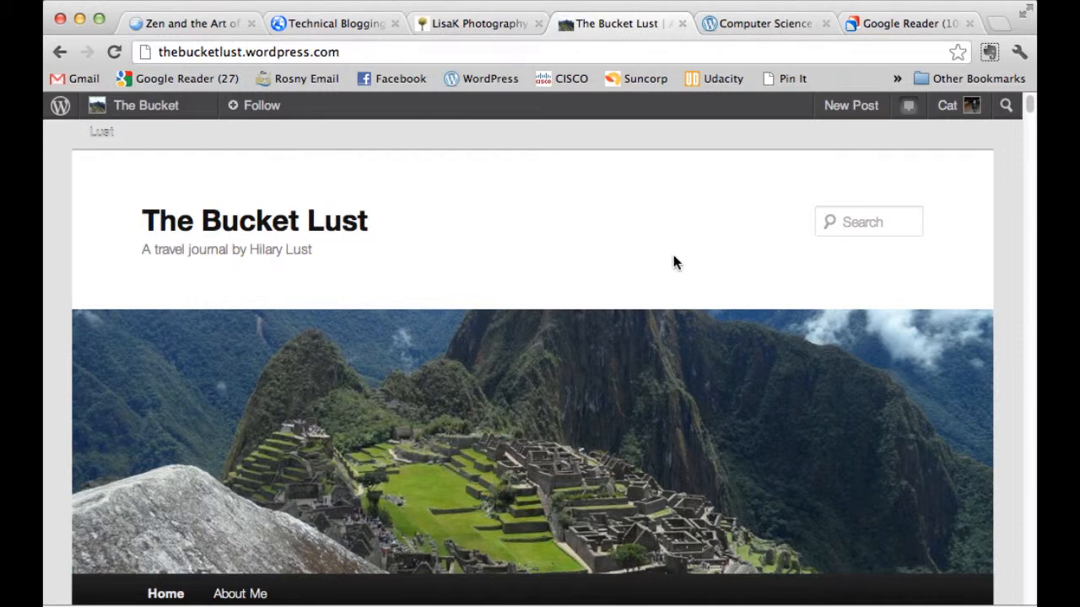
pyautogui.scroll(-3)
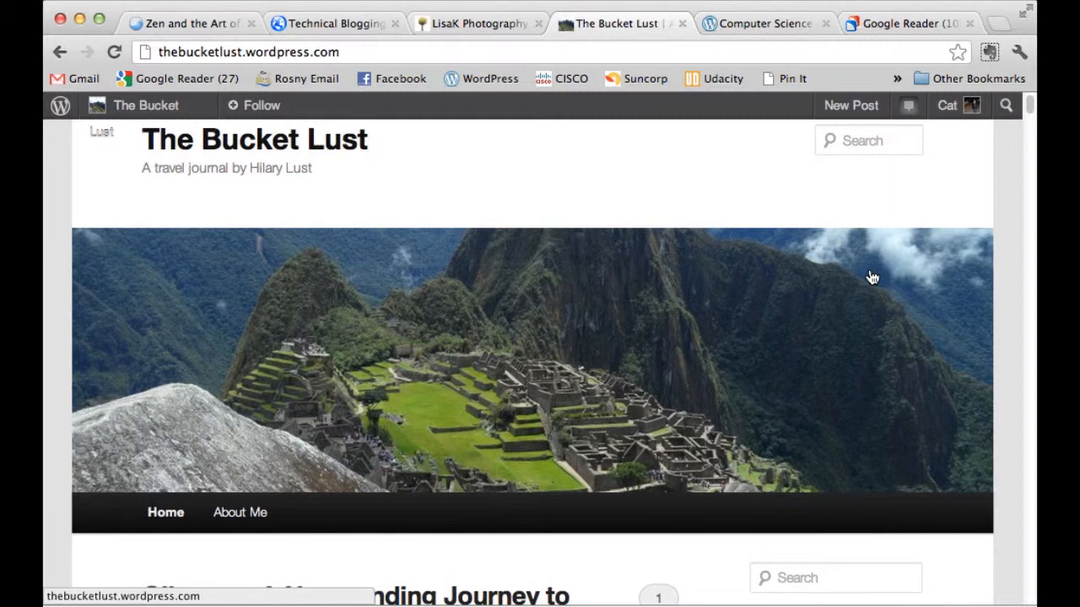
pyautogui.scroll(-3)
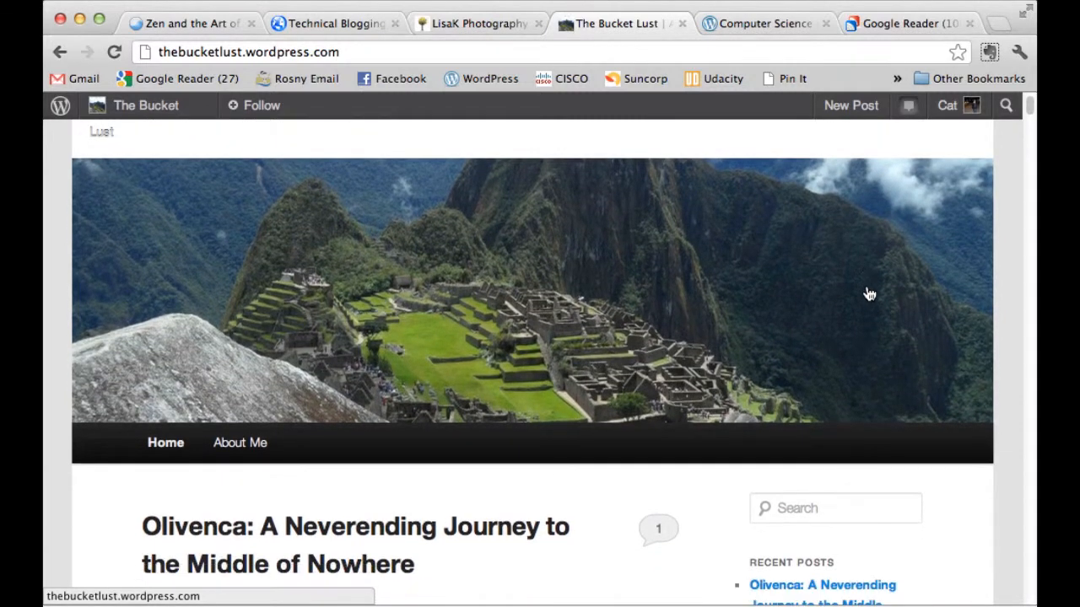
pyautogui.moveTo(918, 381)
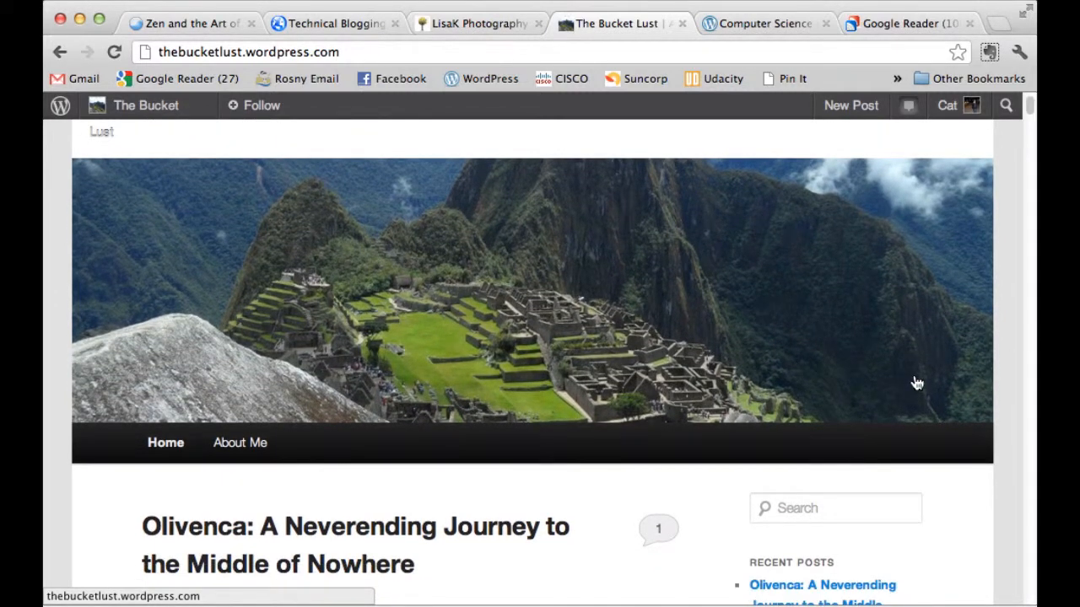
pyautogui.scroll(-3)
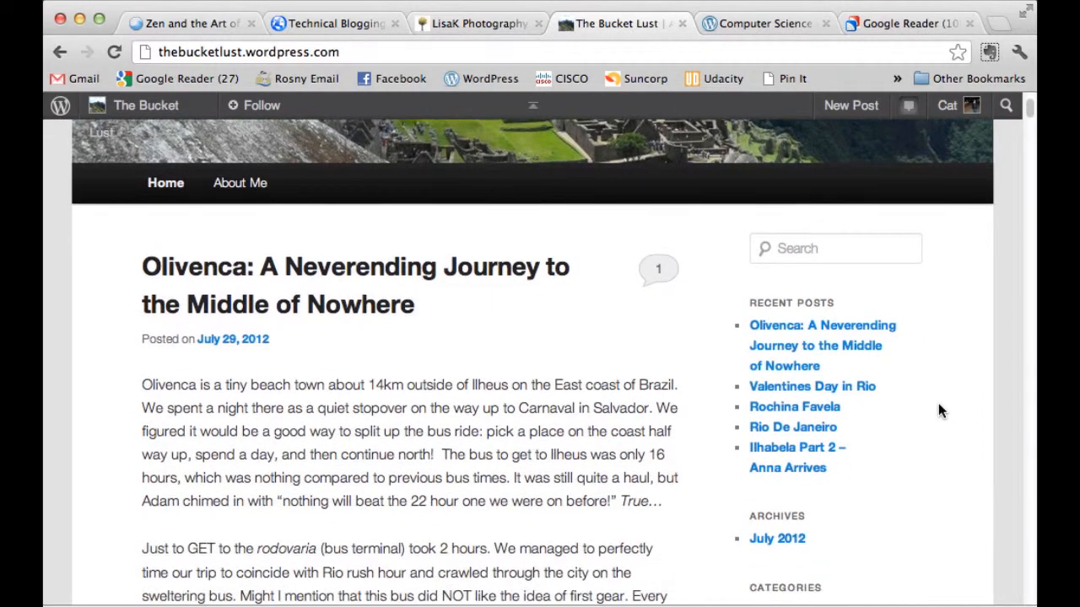
pyautogui.scroll(-3)
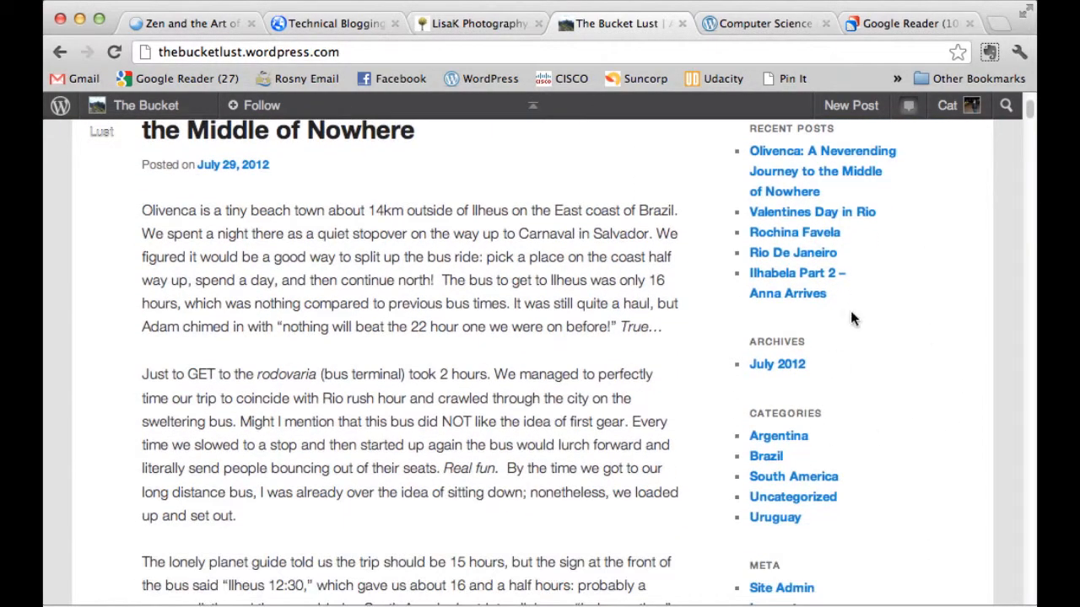
pyautogui.scroll(-3)
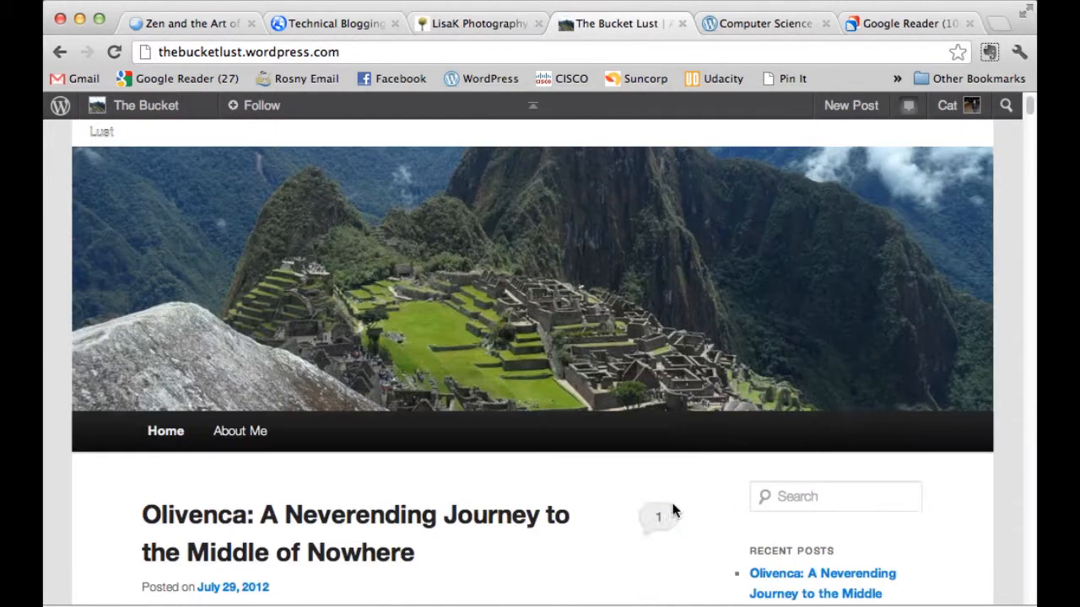
pyautogui.scroll(3)
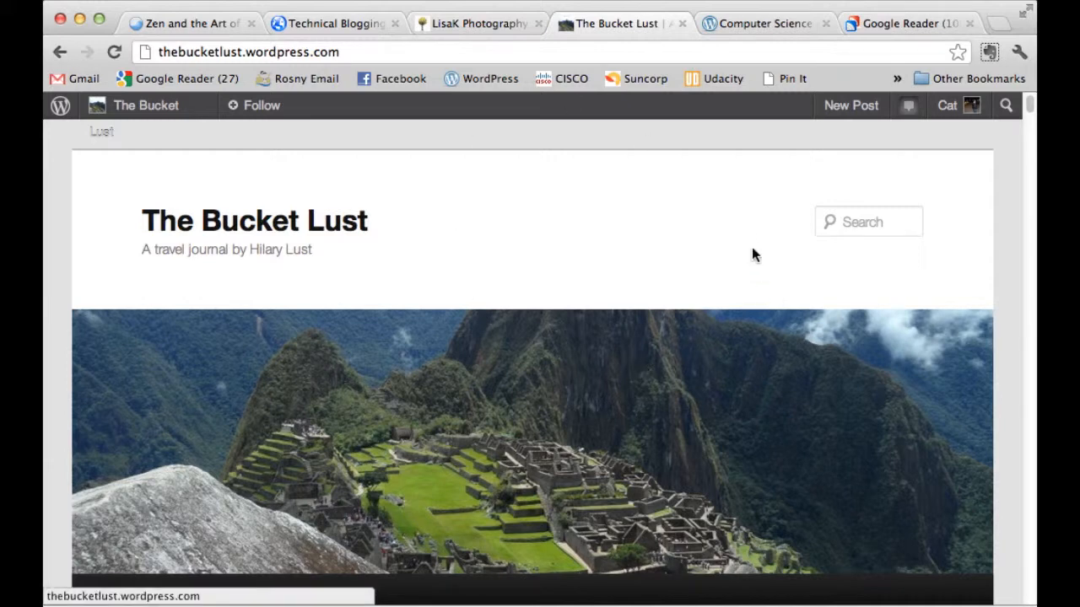
# Step: Read the 'Eeeeek exams are coming up!!!!' post on the Computer Science @ Rosny blog
pyautogui.click(763, 24)
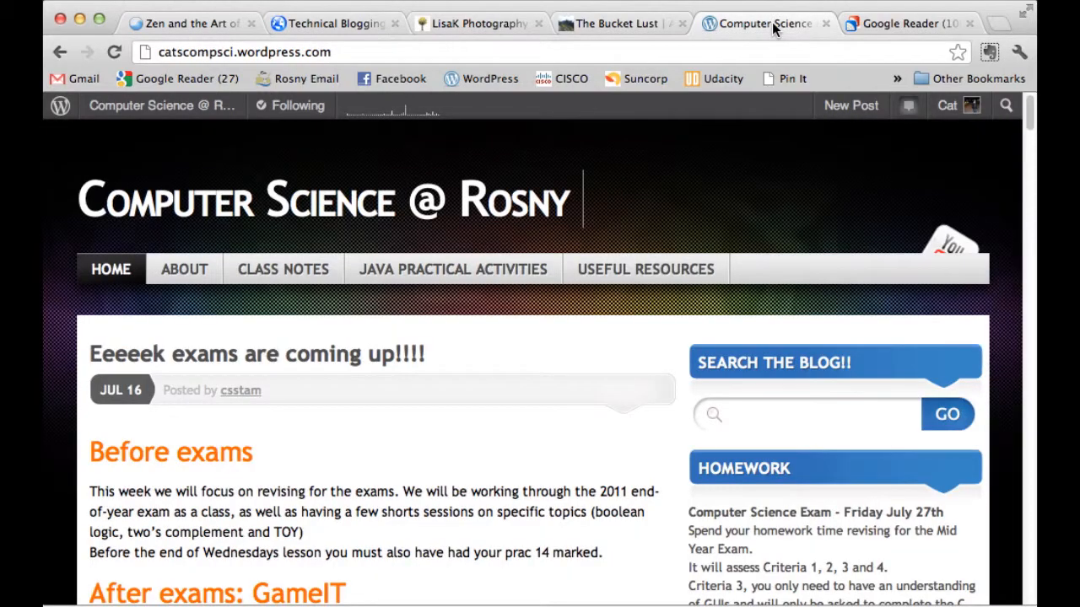
pyautogui.moveTo(506, 498)
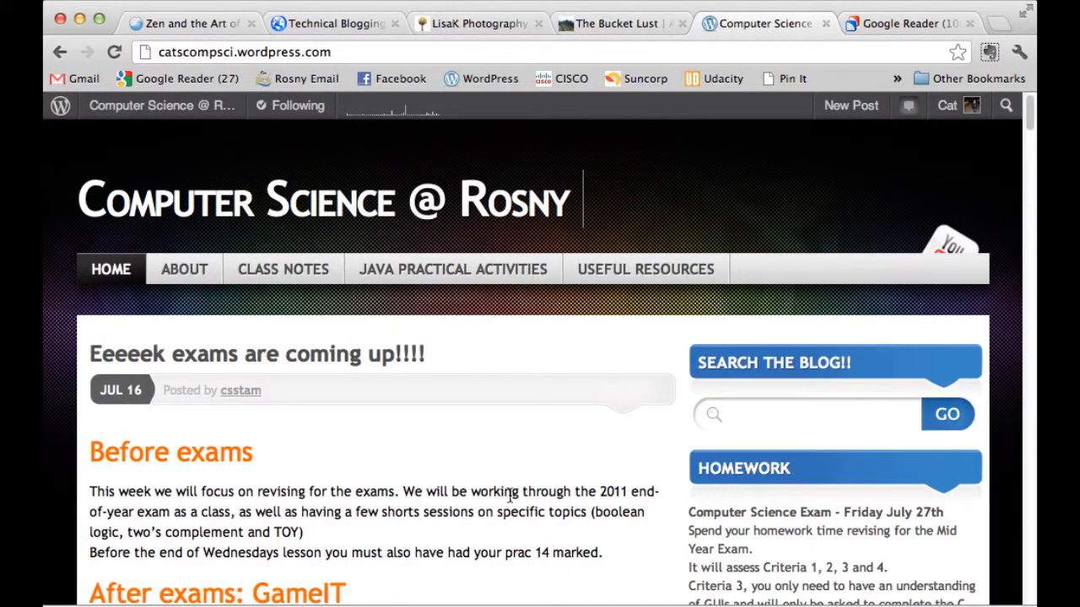
pyautogui.scroll(-3)
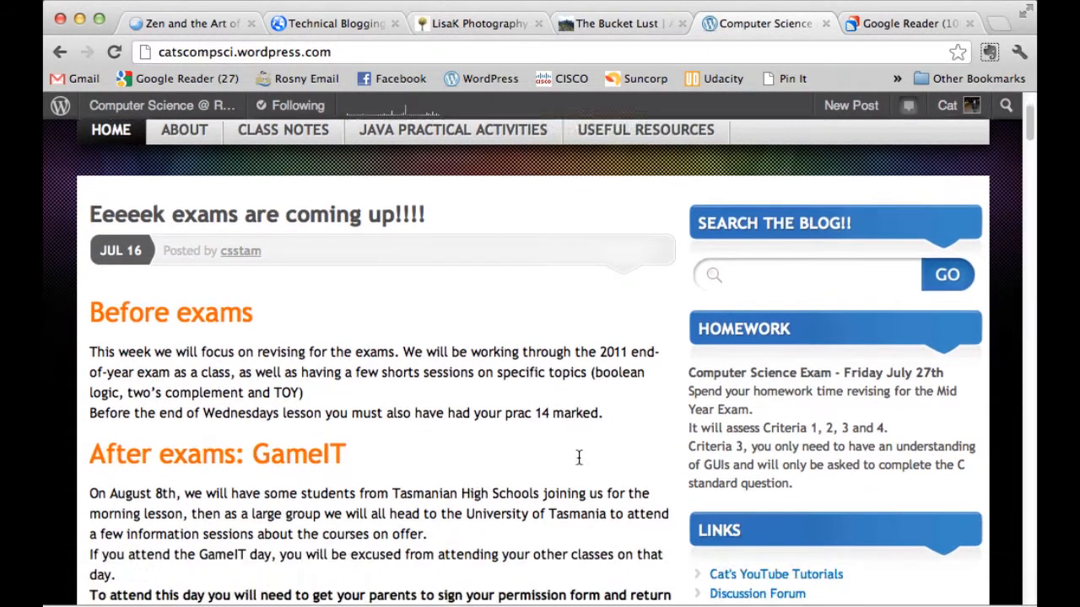
pyautogui.scroll(-3)
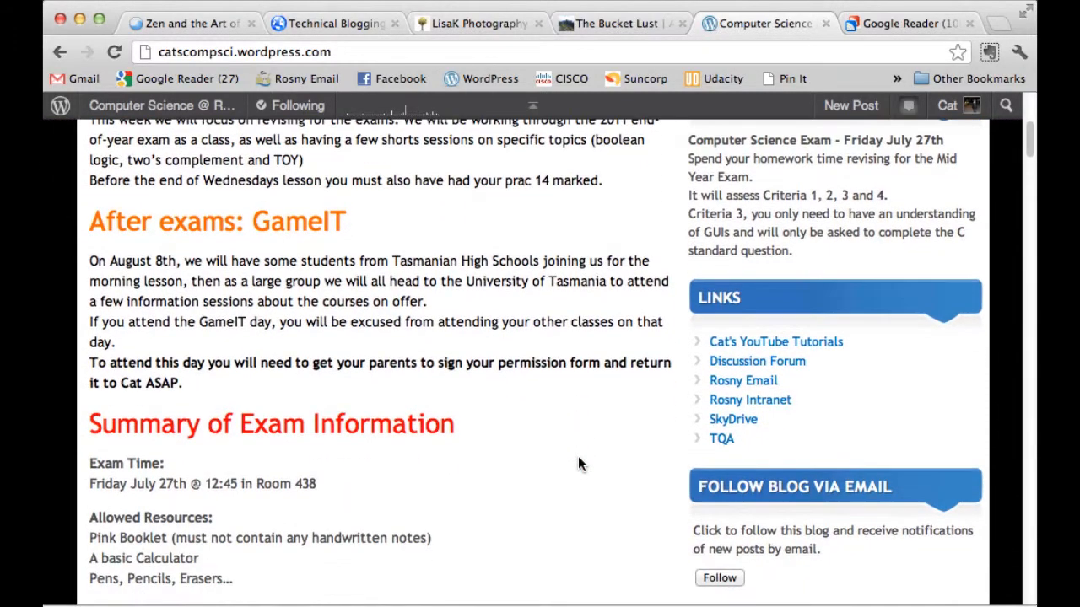
pyautogui.scroll(3)
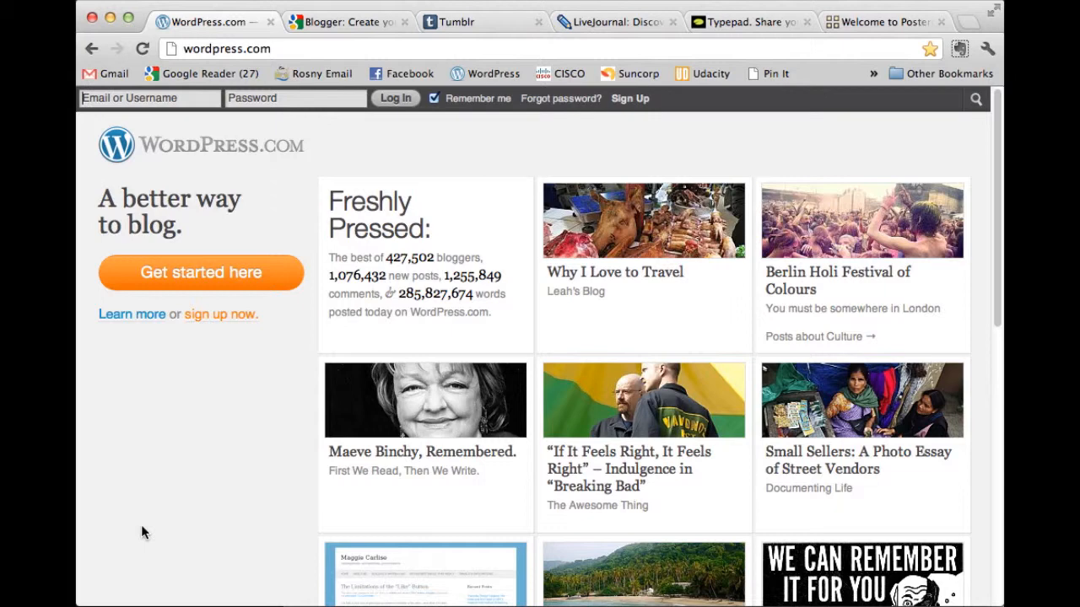
pyautogui.moveTo(266, 192)
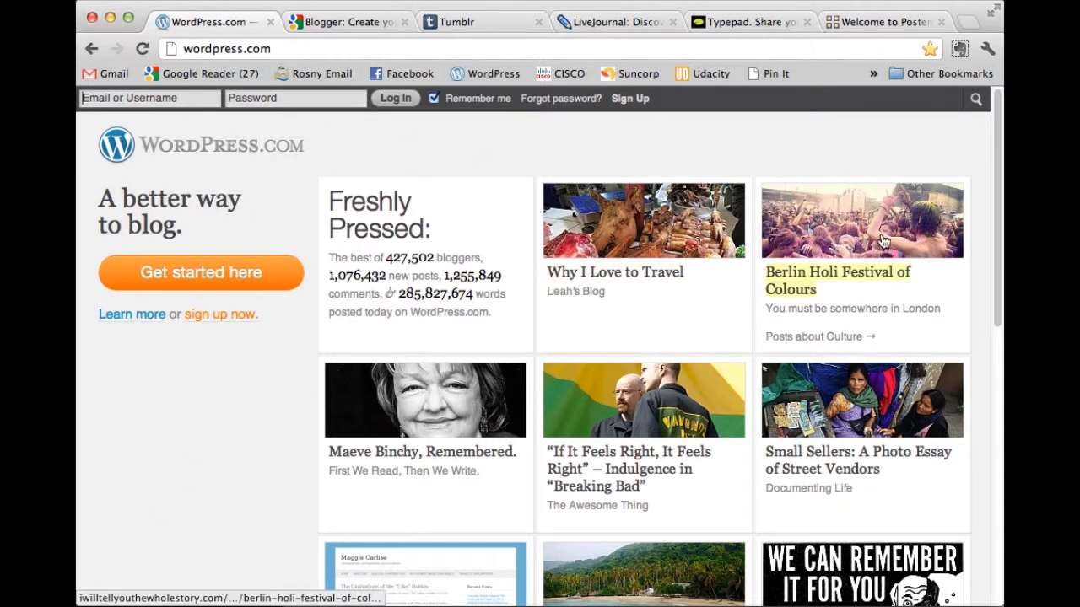
pyautogui.moveTo(396, 385)
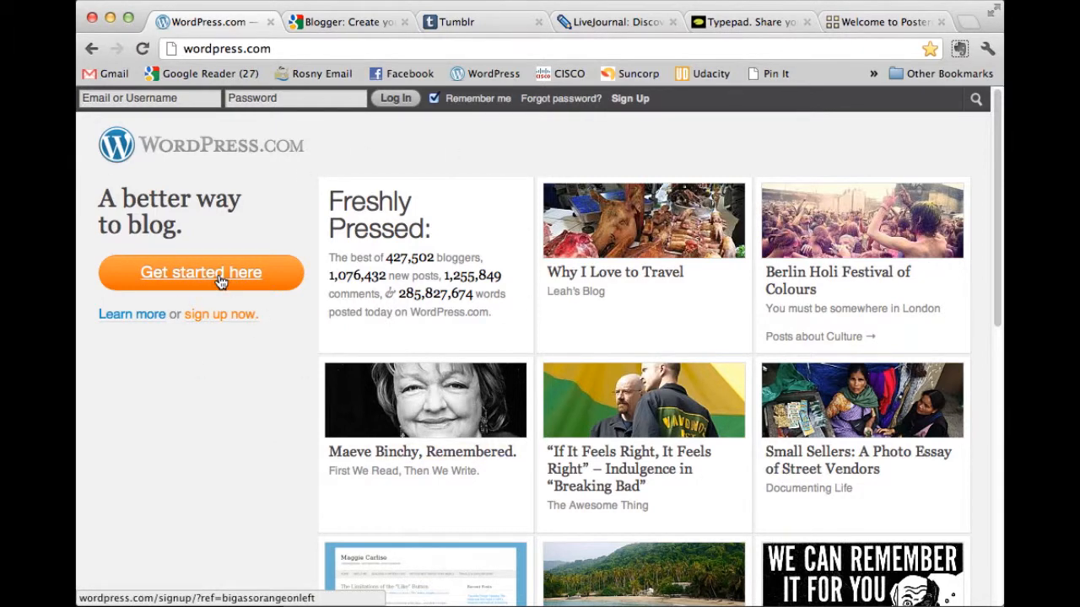
pyautogui.moveTo(807, 278)
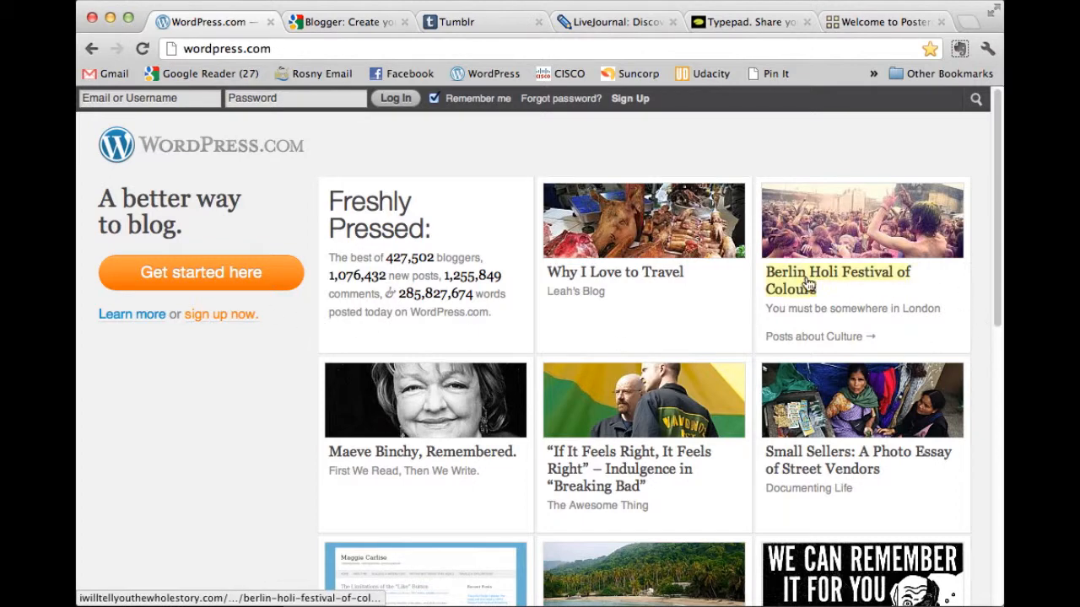
# Step: Scroll down through the Freshly Pressed posts on the WordPress.com homepage
pyautogui.scroll(-3)
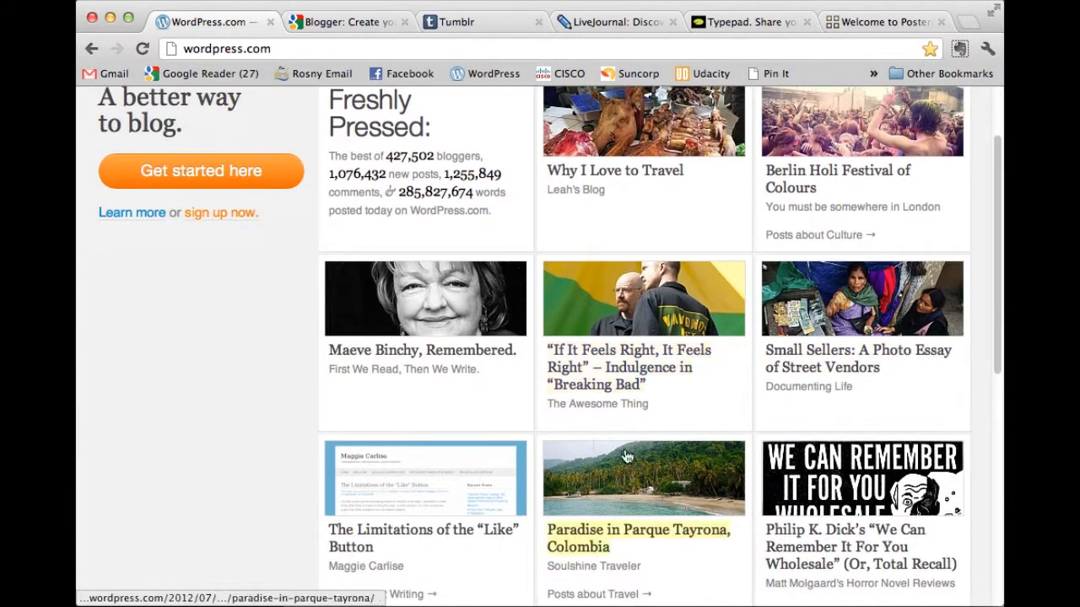
pyautogui.scroll(-3)
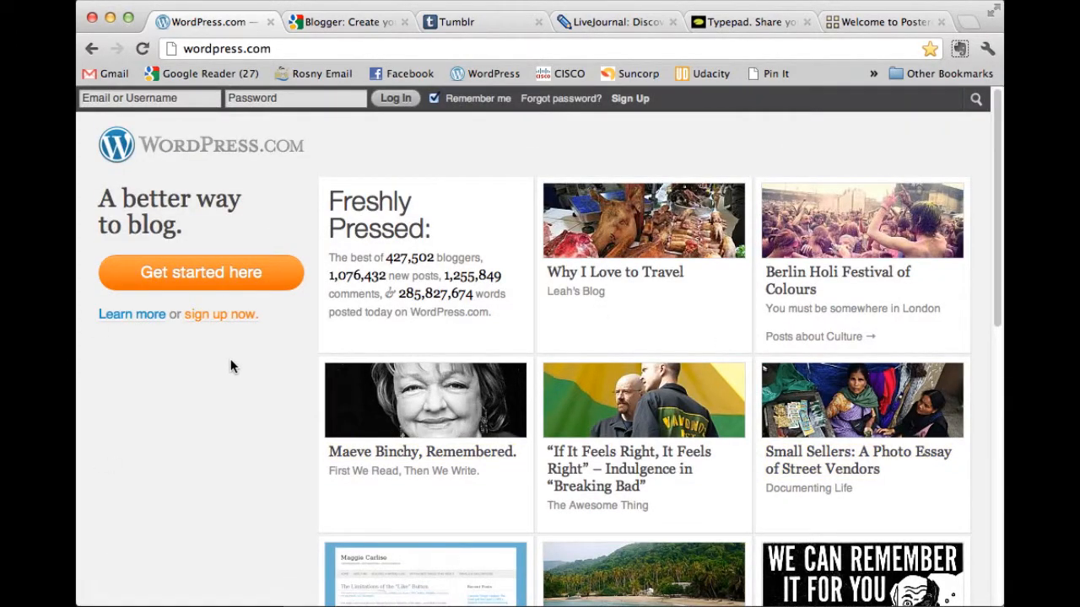
pyautogui.moveTo(286, 88)
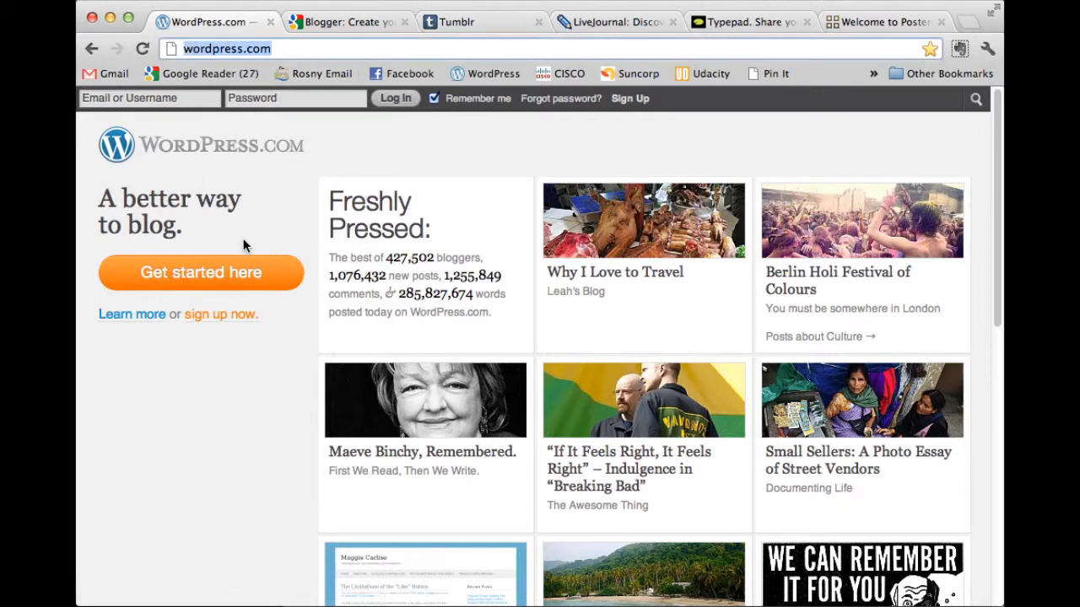
# Step: View Blogger's create-a-blog page, briefly revisit the WordPress.com homepage, and return to Blogger
pyautogui.click(346, 20)
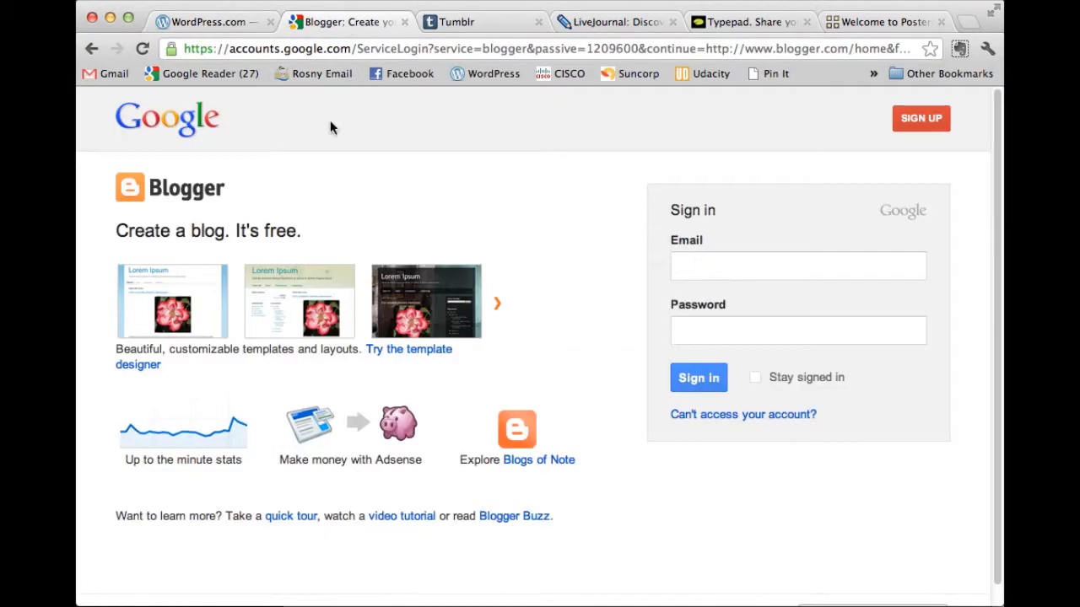
pyautogui.moveTo(233, 216)
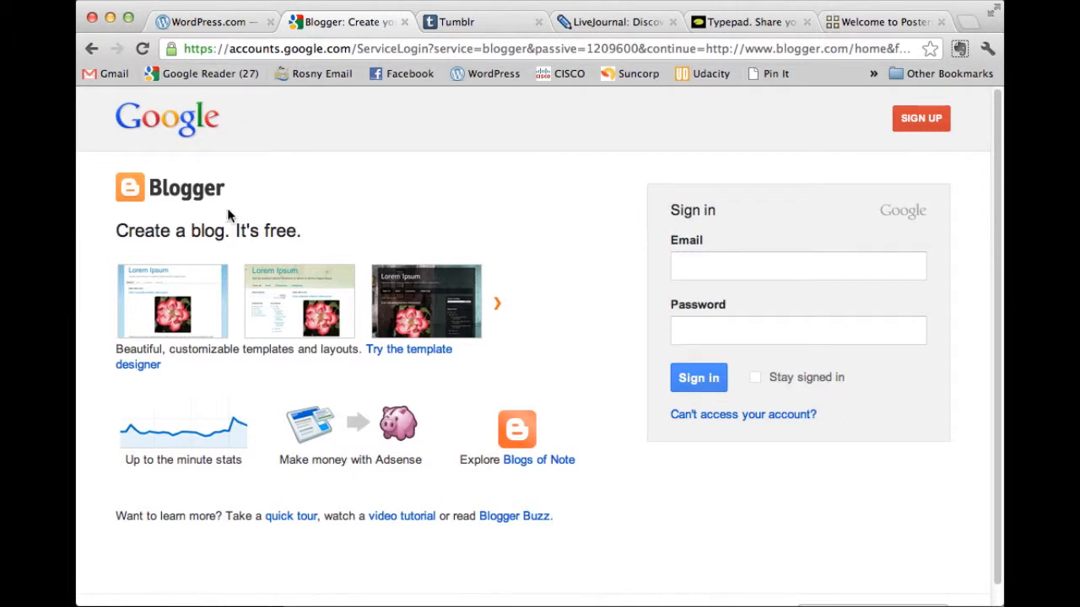
pyautogui.moveTo(346, 242)
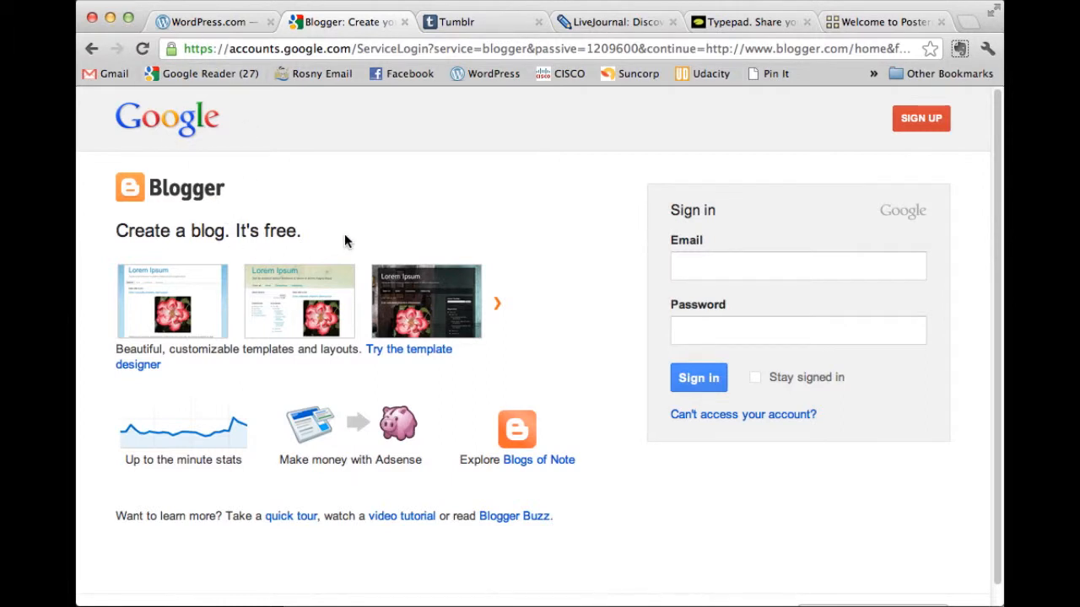
pyautogui.moveTo(290, 202)
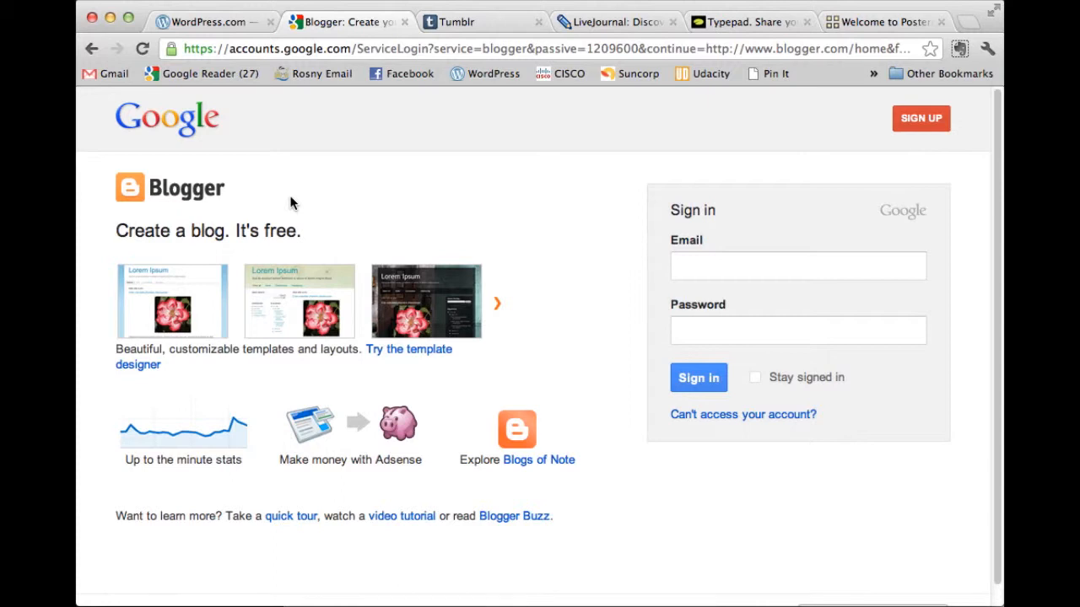
pyautogui.moveTo(307, 172)
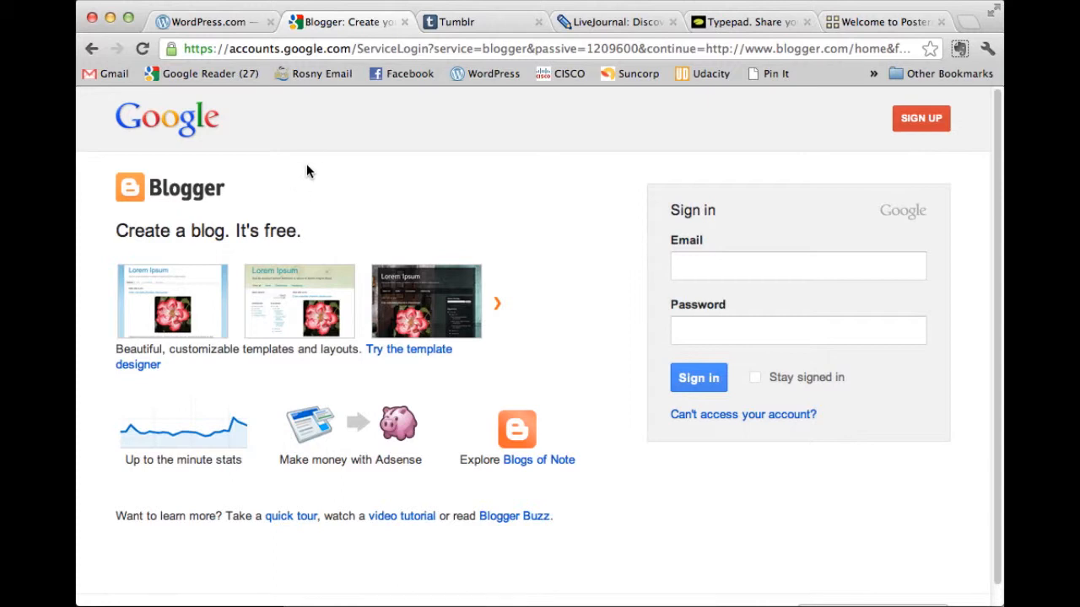
pyautogui.click(202, 20)
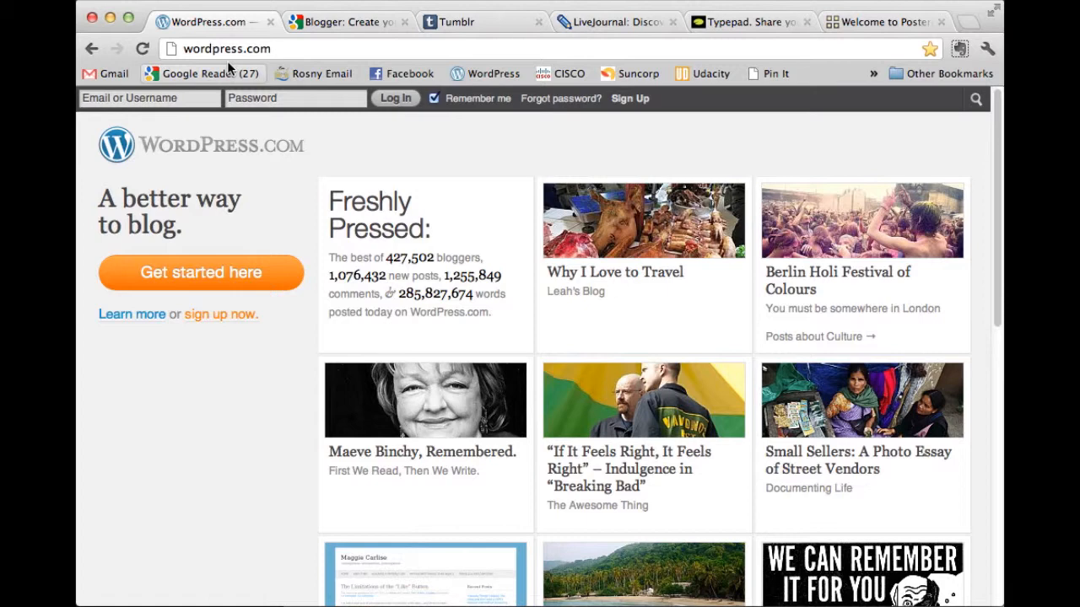
pyautogui.moveTo(202, 75)
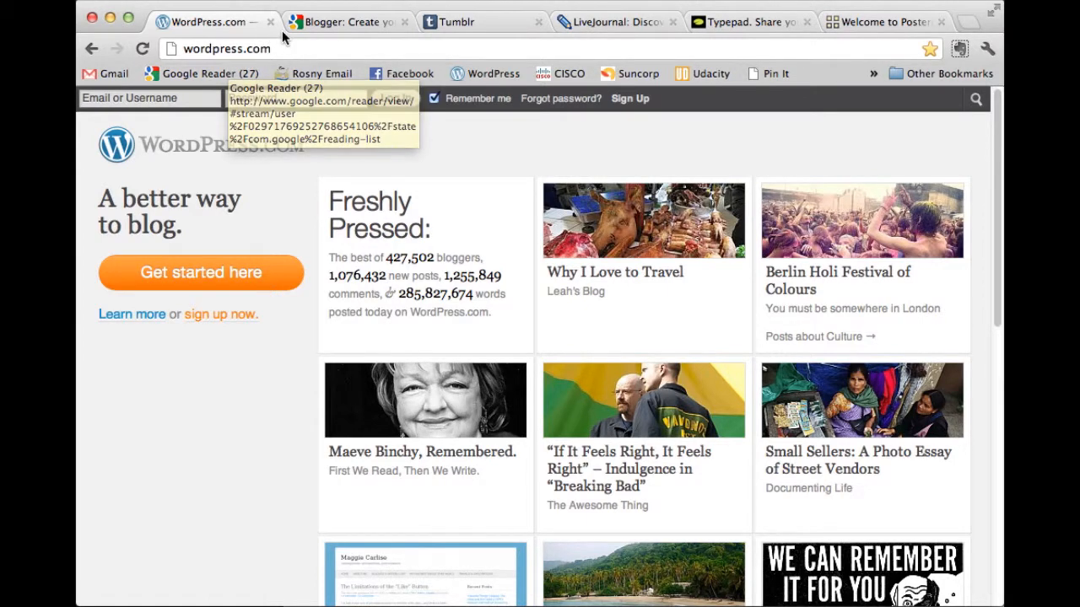
pyautogui.click(346, 20)
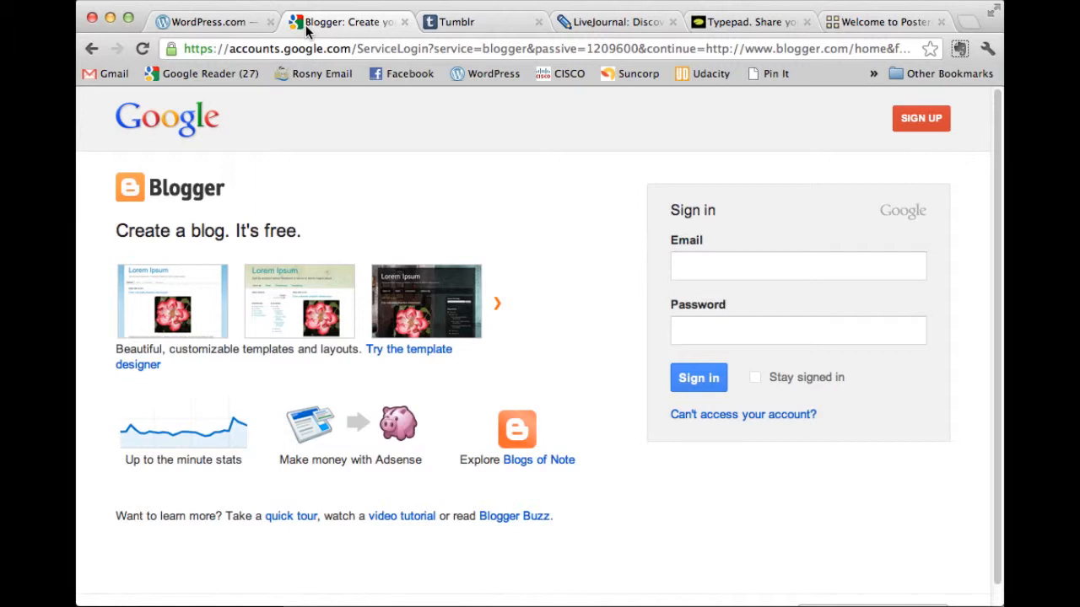
pyautogui.moveTo(331, 32)
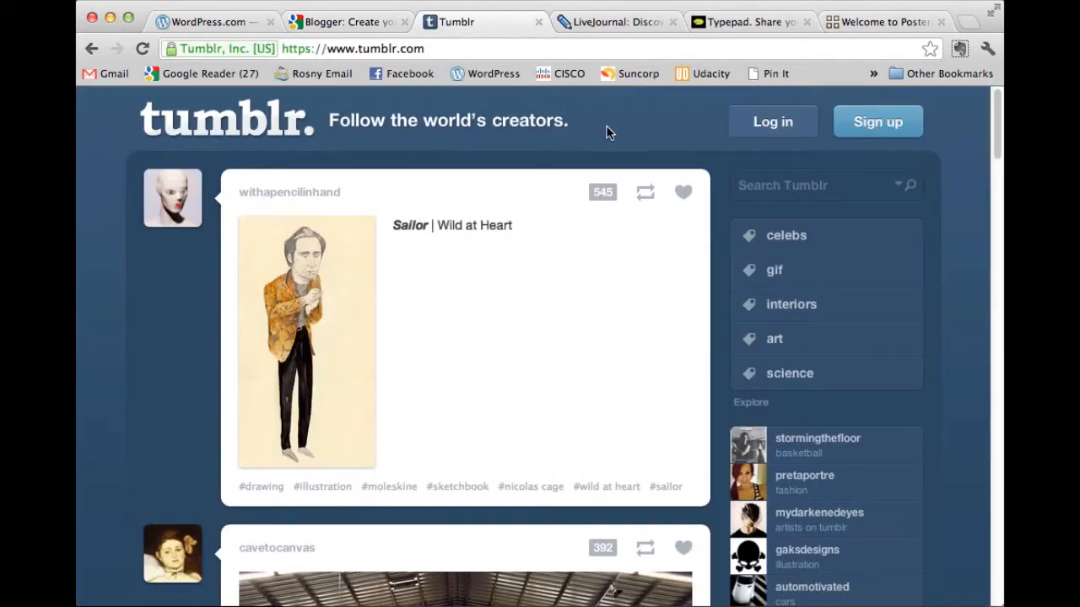
# Step: Visit the LiveJournal and Typepad homepages and finish on the Posterous Spaces homepage
pyautogui.click(614, 20)
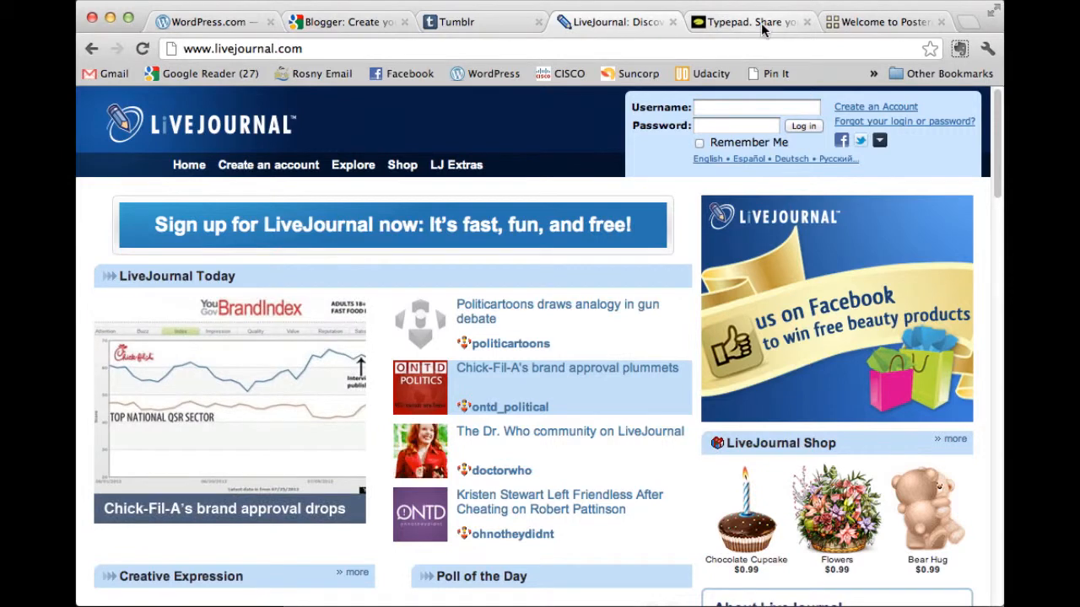
pyautogui.click(745, 20)
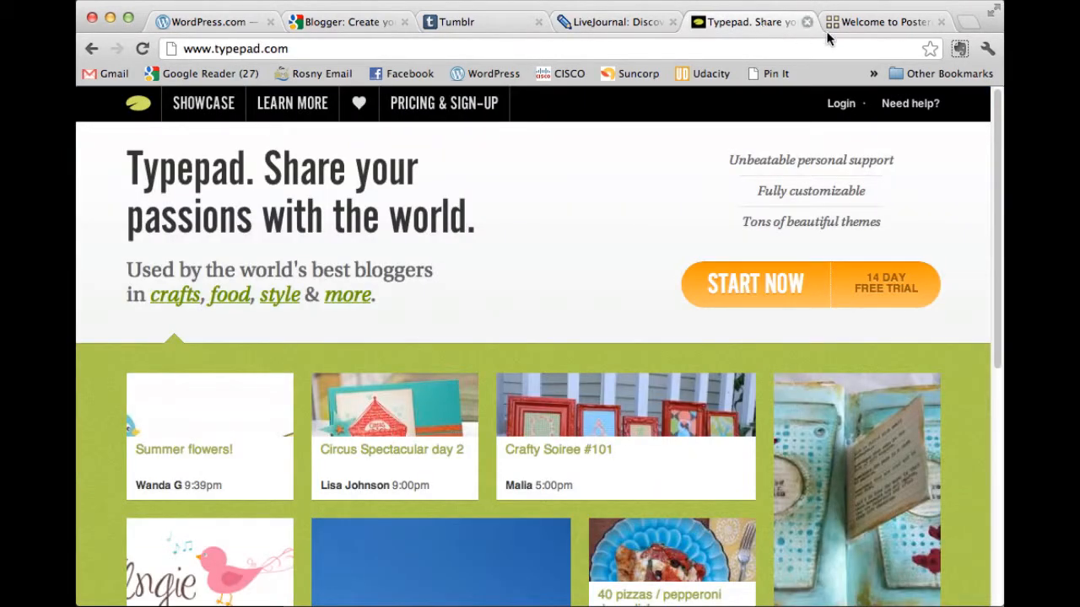
pyautogui.click(886, 21)
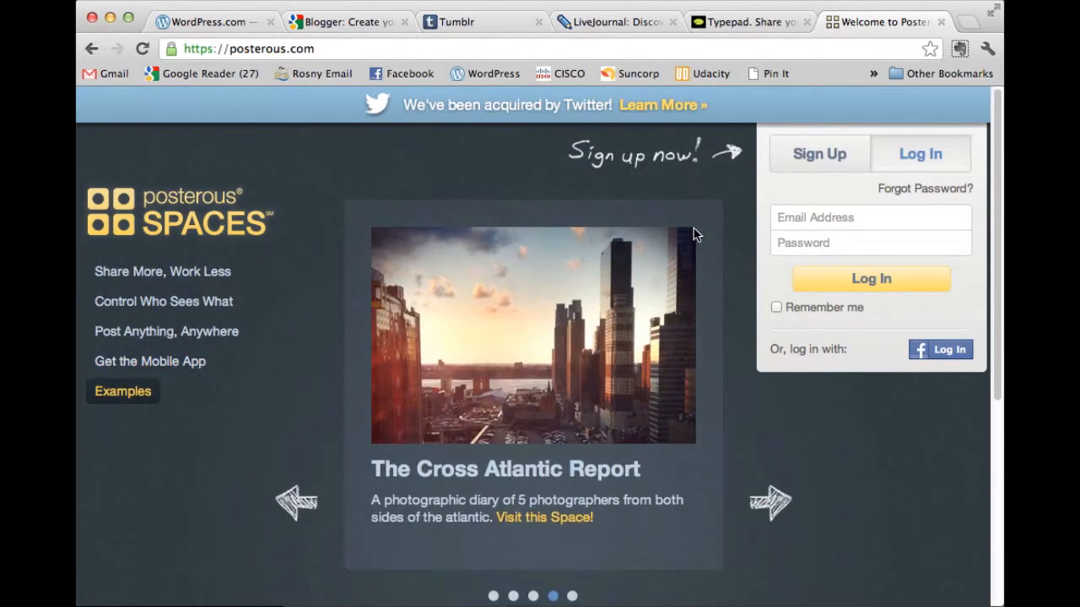
pyautogui.click(769, 503)
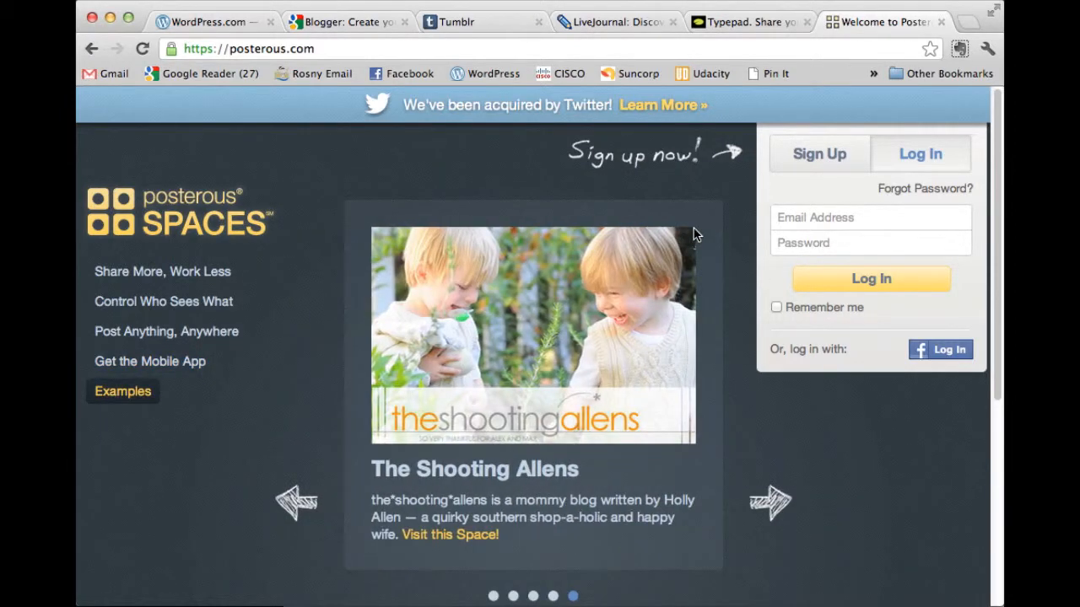